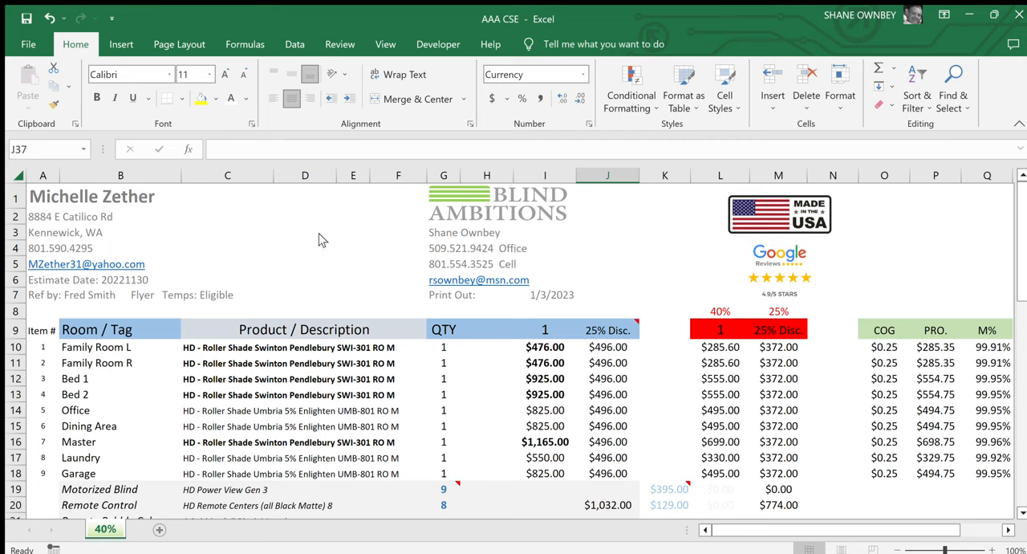
{"action": "mouse_move", "coordinate": [310, 247]}
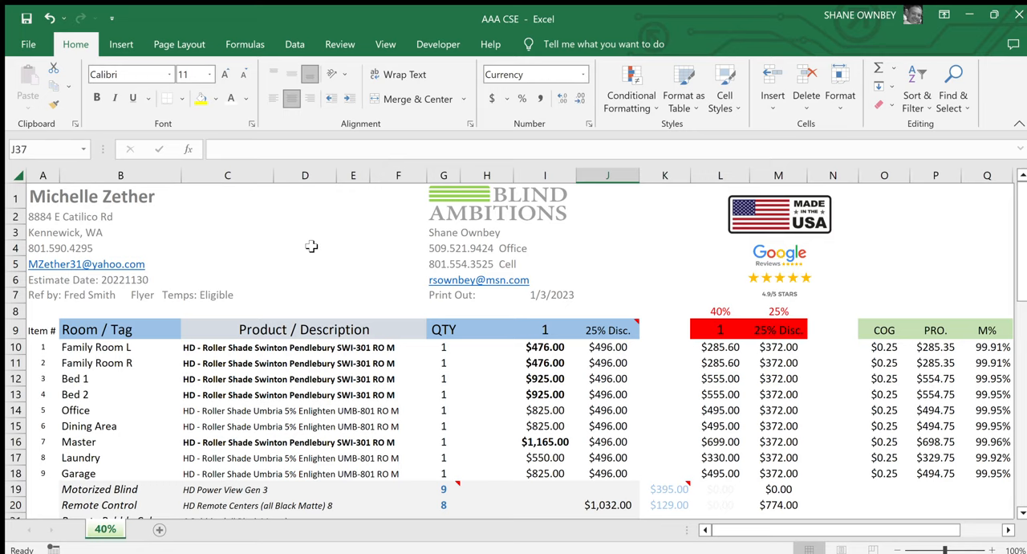
{"action": "mouse_move", "coordinate": [167, 98]}
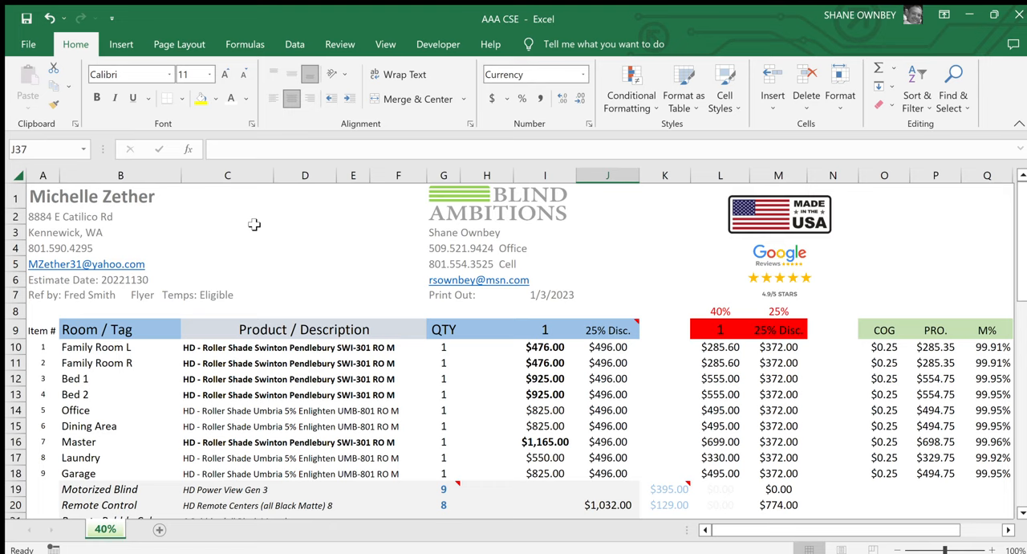
{"action": "mouse_move", "coordinate": [304, 262]}
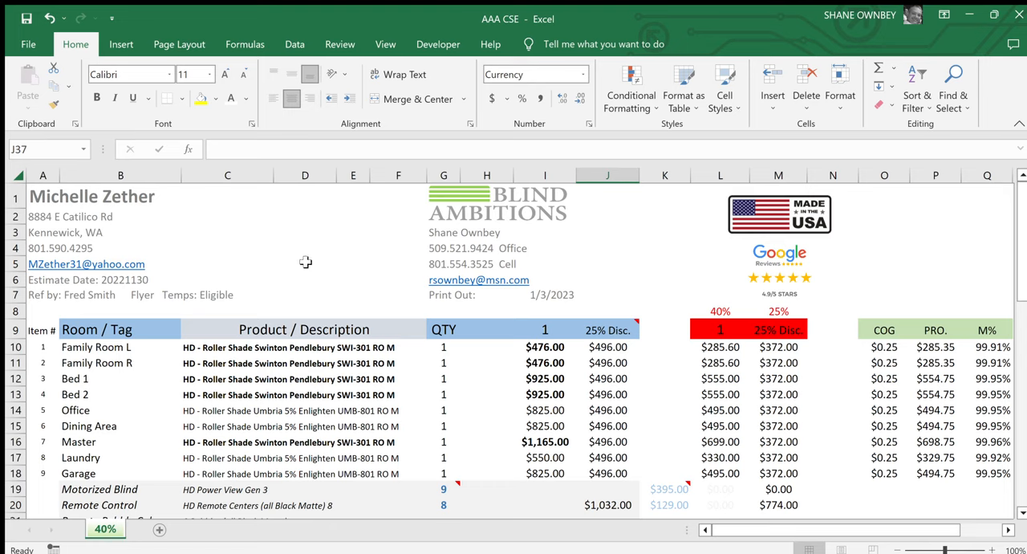
{"action": "mouse_move", "coordinate": [310, 277]}
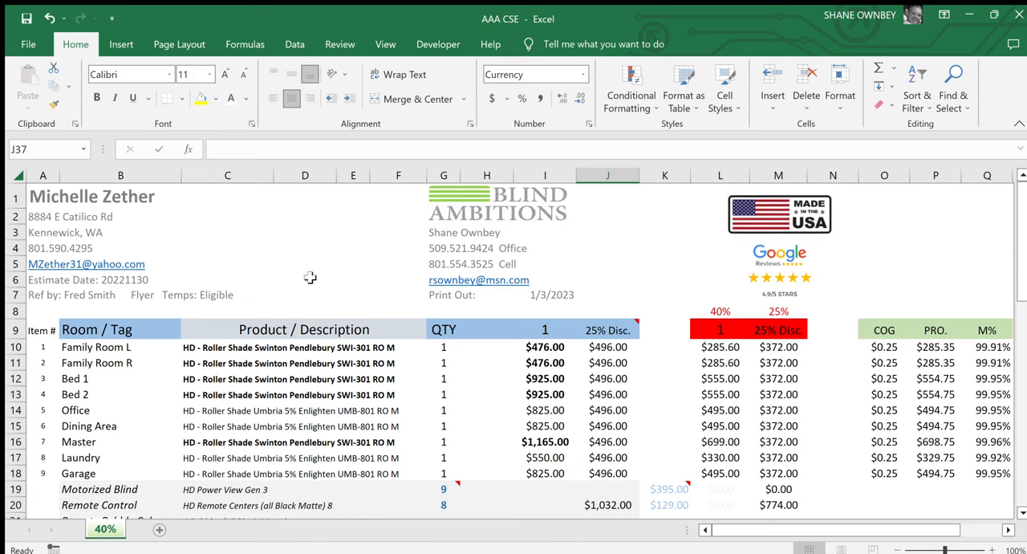
{"action": "mouse_move", "coordinate": [271, 247]}
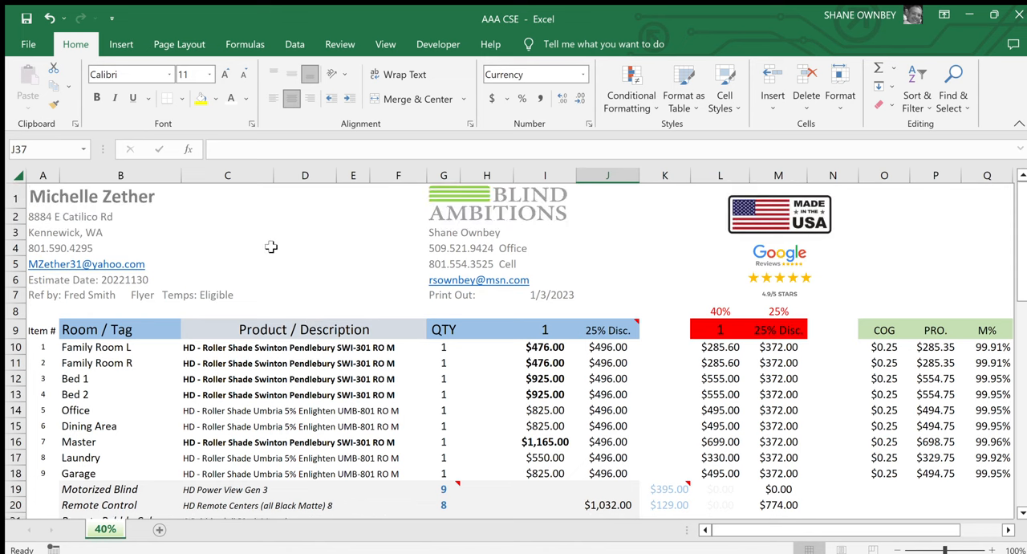
{"action": "mouse_move", "coordinate": [231, 243]}
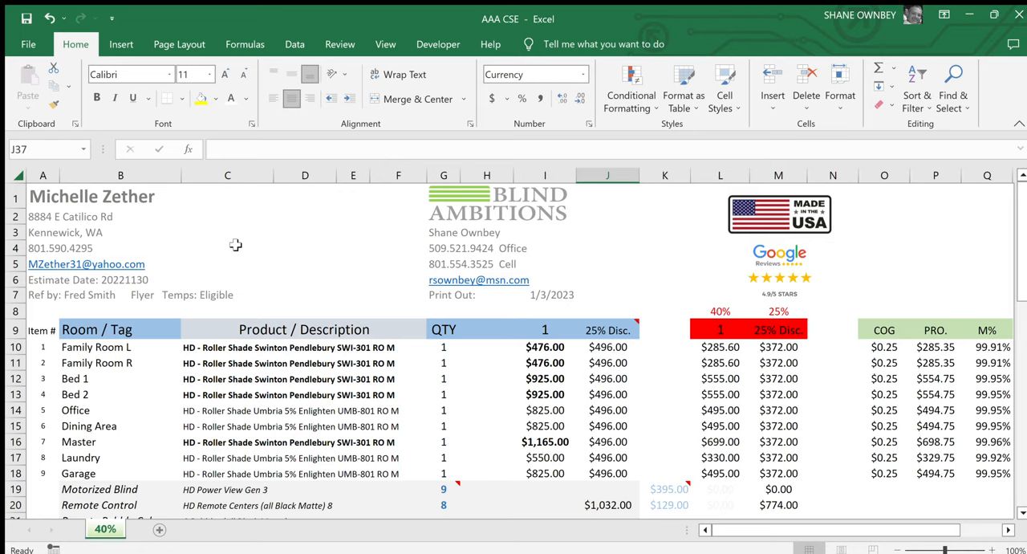
{"action": "mouse_move", "coordinate": [211, 243]}
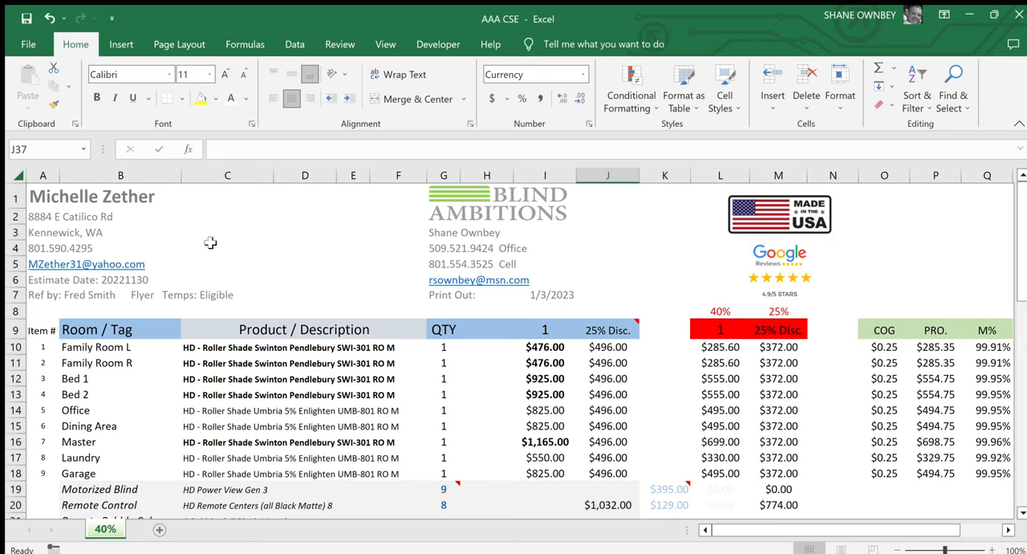
{"action": "mouse_move", "coordinate": [56, 297]}
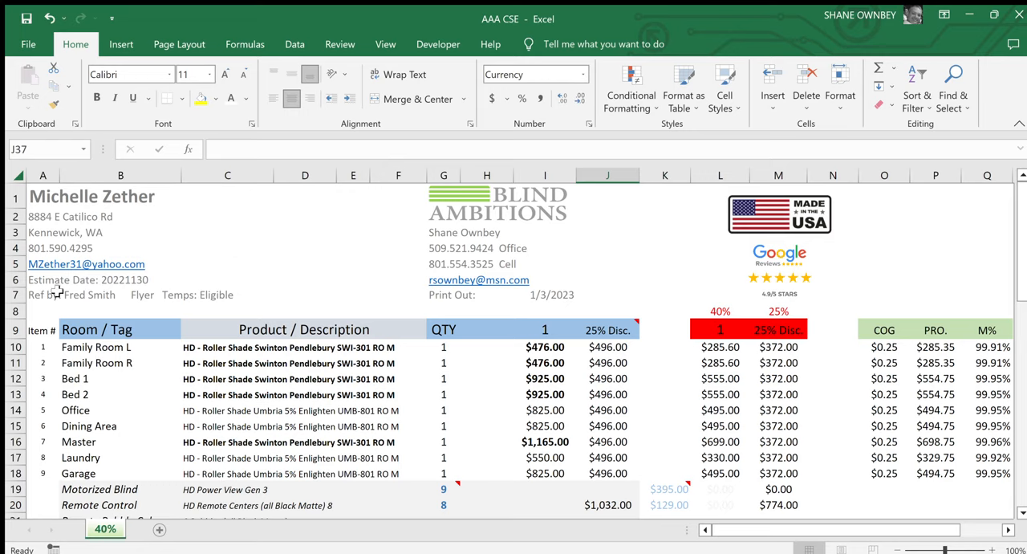
{"action": "mouse_move", "coordinate": [49, 270]}
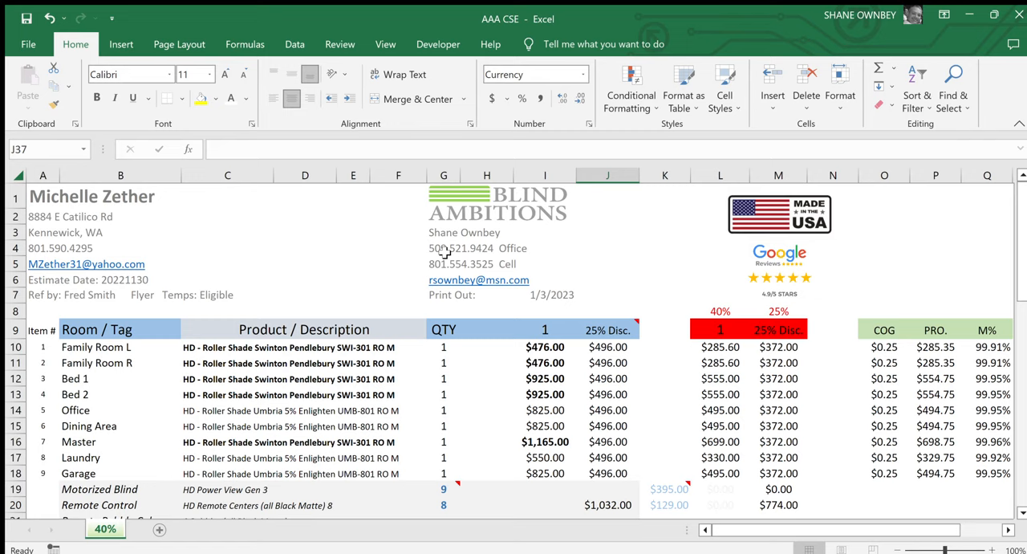
{"action": "mouse_move", "coordinate": [446, 279]}
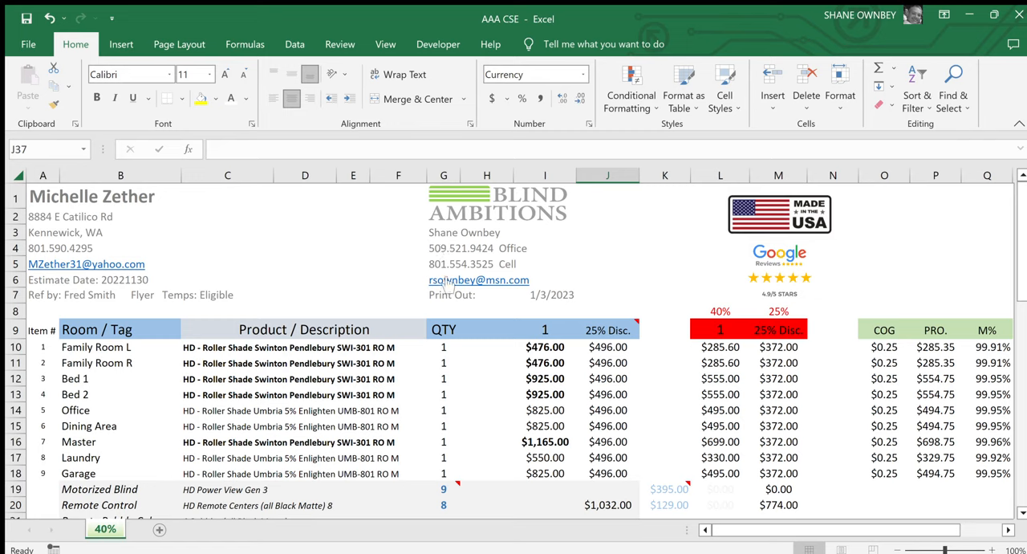
{"action": "mouse_move", "coordinate": [369, 292]}
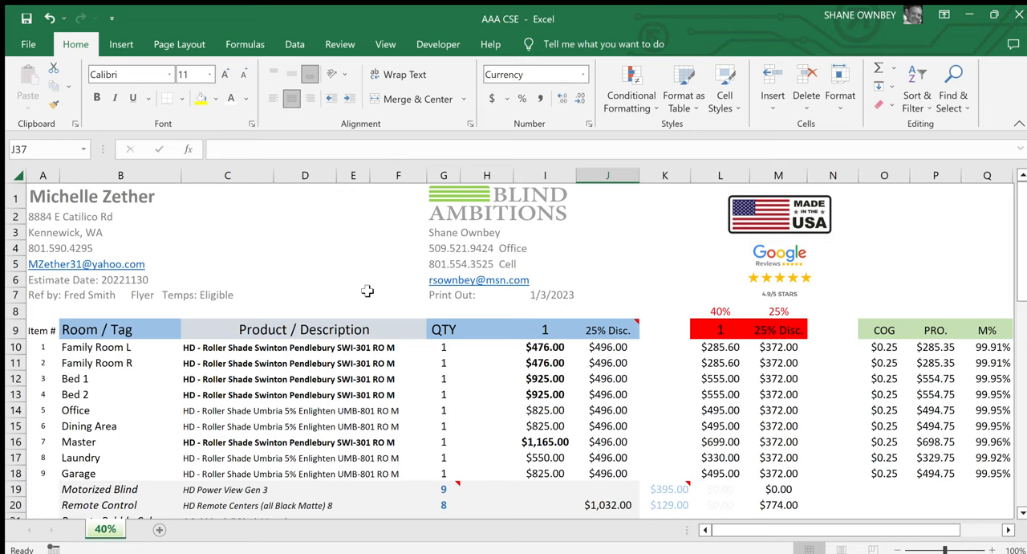
{"action": "mouse_move", "coordinate": [555, 296]}
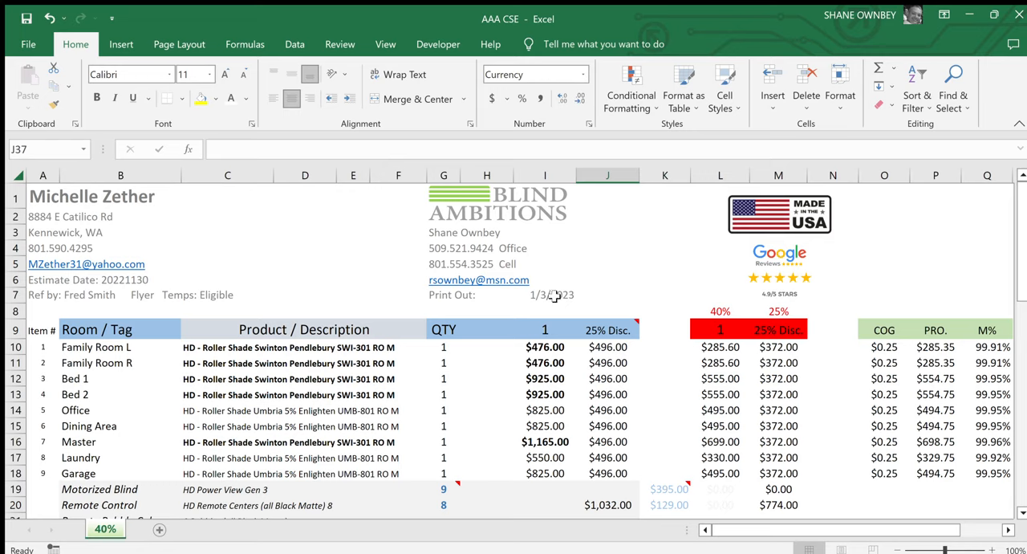
{"action": "mouse_move", "coordinate": [110, 286]}
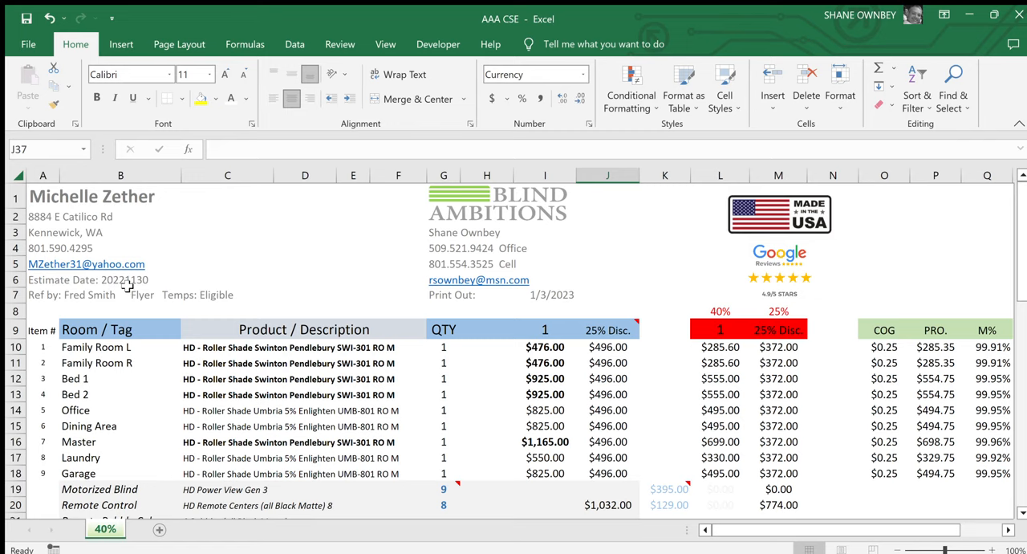
{"action": "mouse_move", "coordinate": [558, 298]}
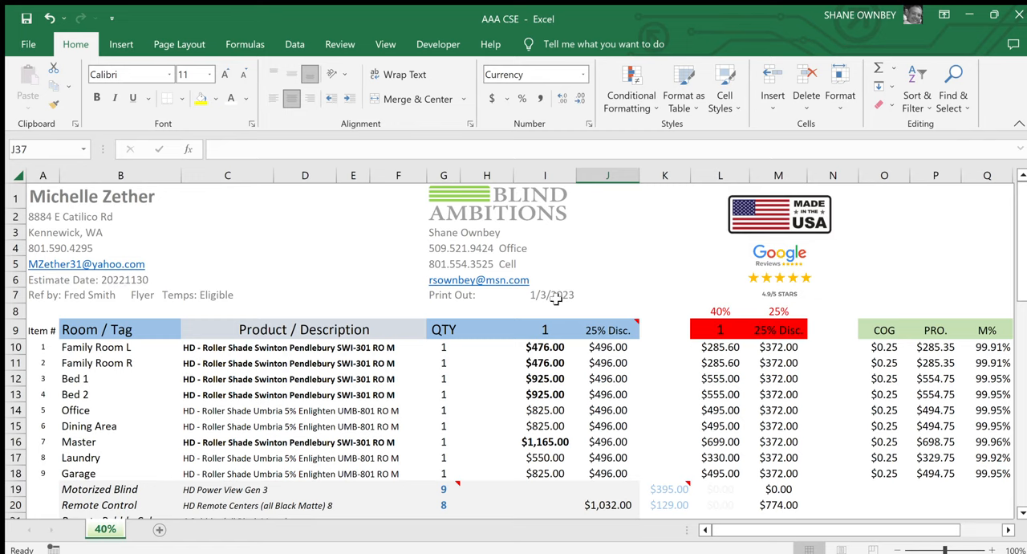
{"action": "mouse_move", "coordinate": [120, 279]}
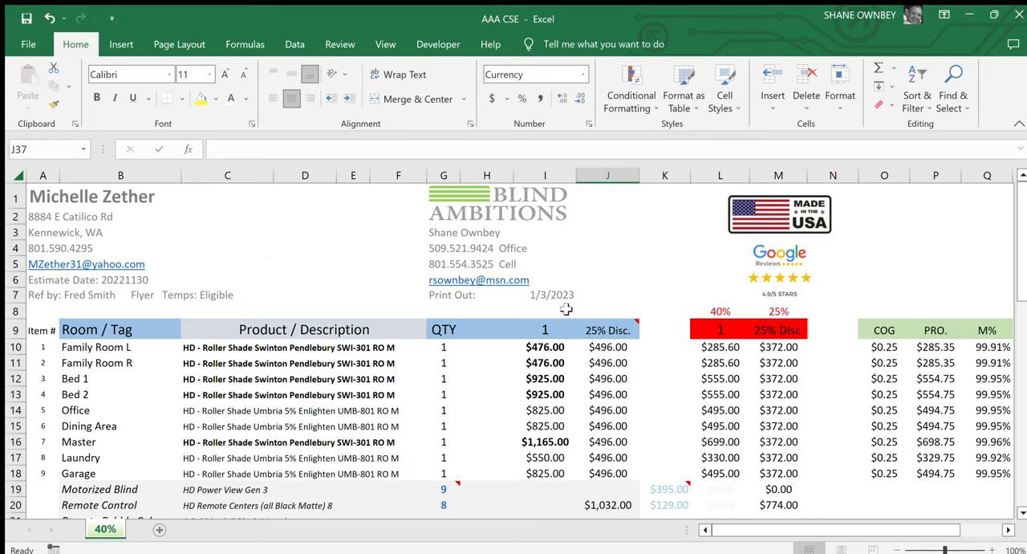
{"action": "mouse_move", "coordinate": [359, 244]}
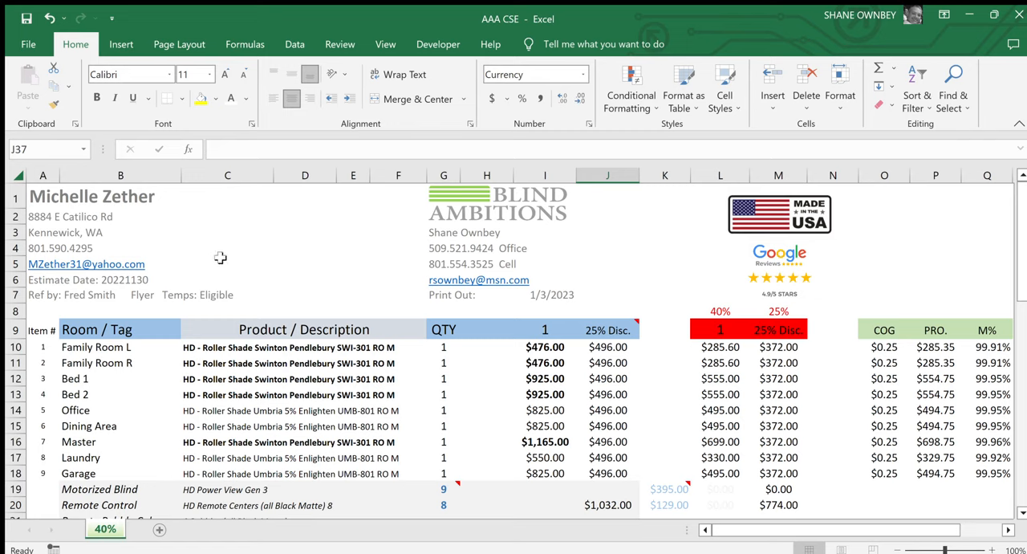
{"action": "mouse_move", "coordinate": [279, 255]}
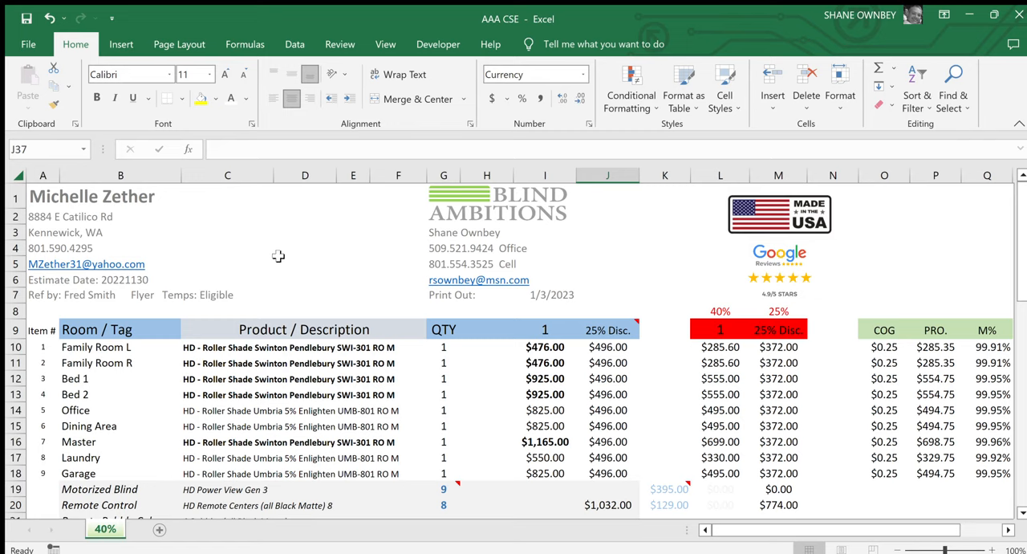
{"action": "mouse_move", "coordinate": [279, 257]}
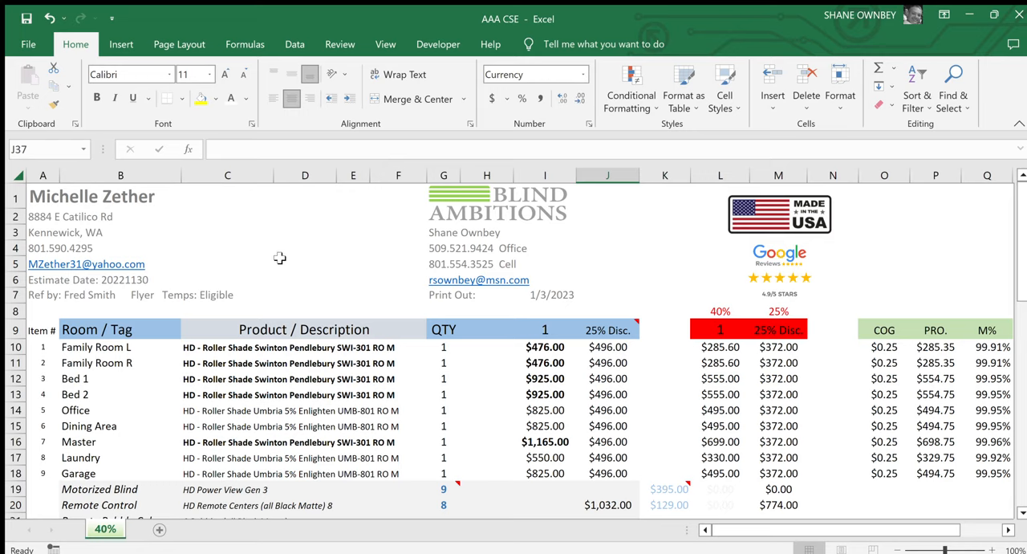
{"action": "mouse_move", "coordinate": [295, 273]}
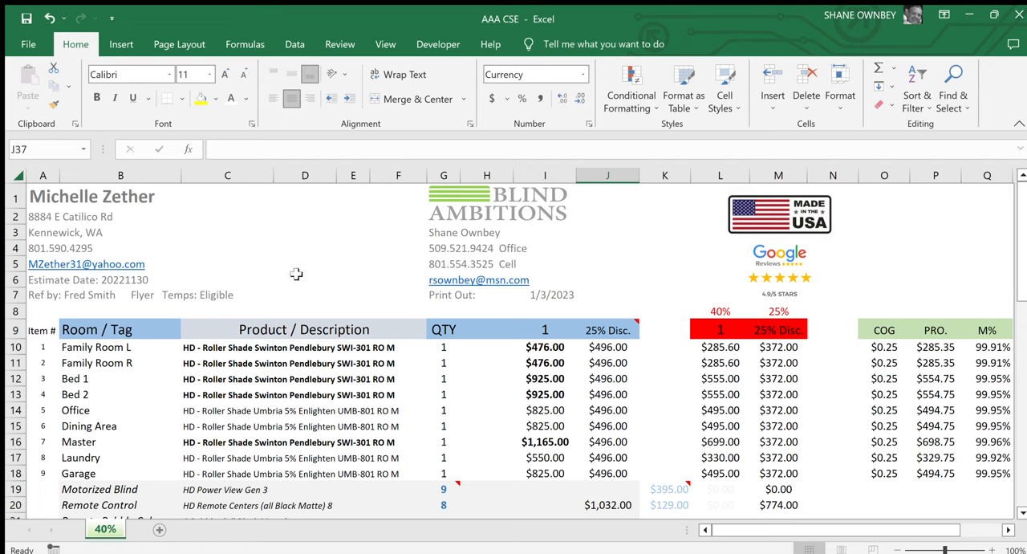
Step: Review the Family Room L, Office and Dining Area product descriptions on the quote
{"action": "scroll", "scroll_direction": "down", "scroll_amount": 3}
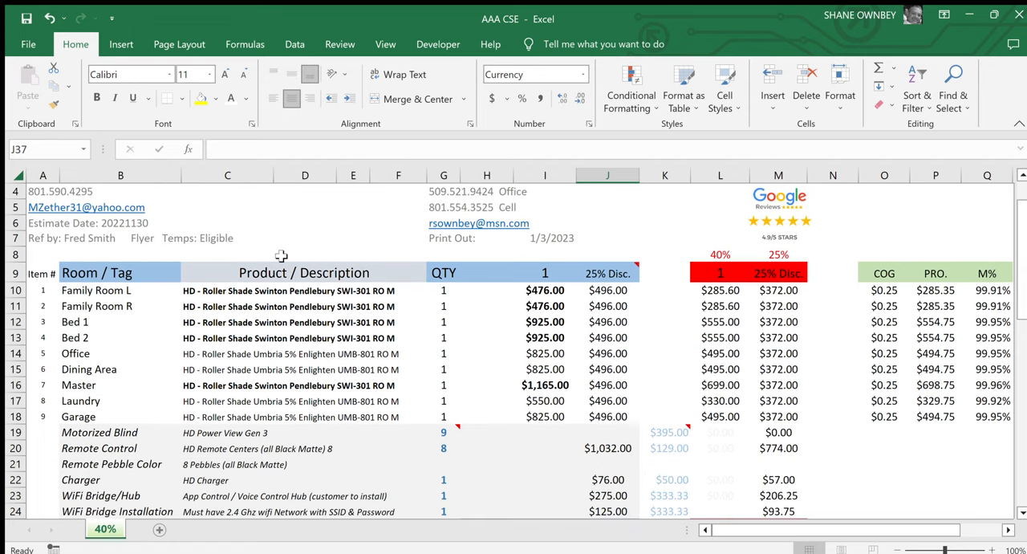
{"action": "mouse_move", "coordinate": [46, 353]}
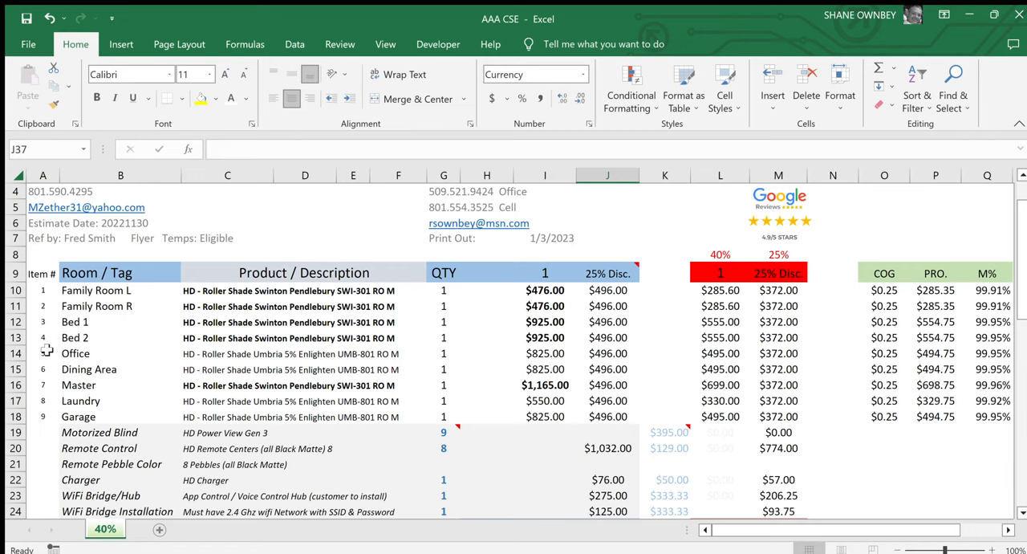
{"action": "mouse_move", "coordinate": [45, 401]}
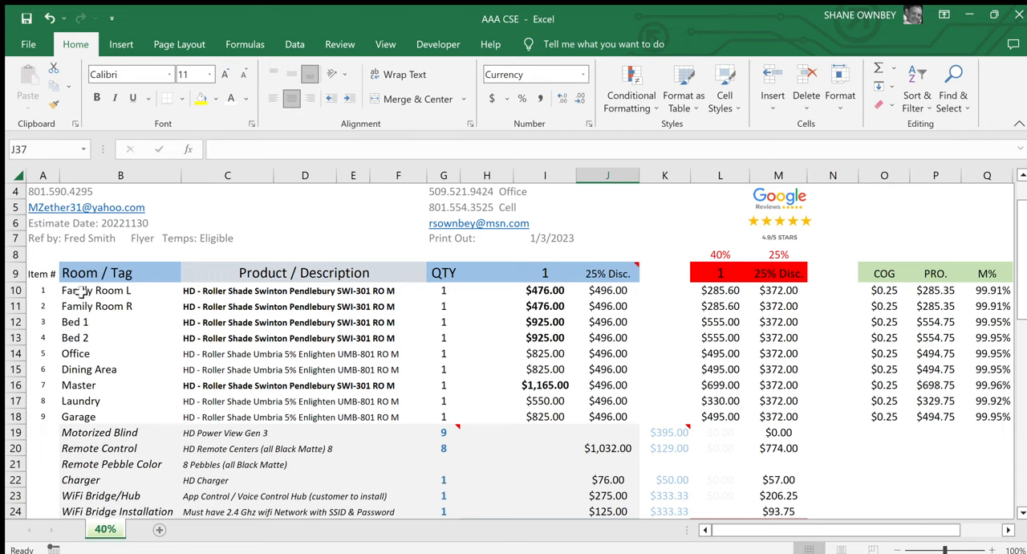
{"action": "mouse_move", "coordinate": [221, 300]}
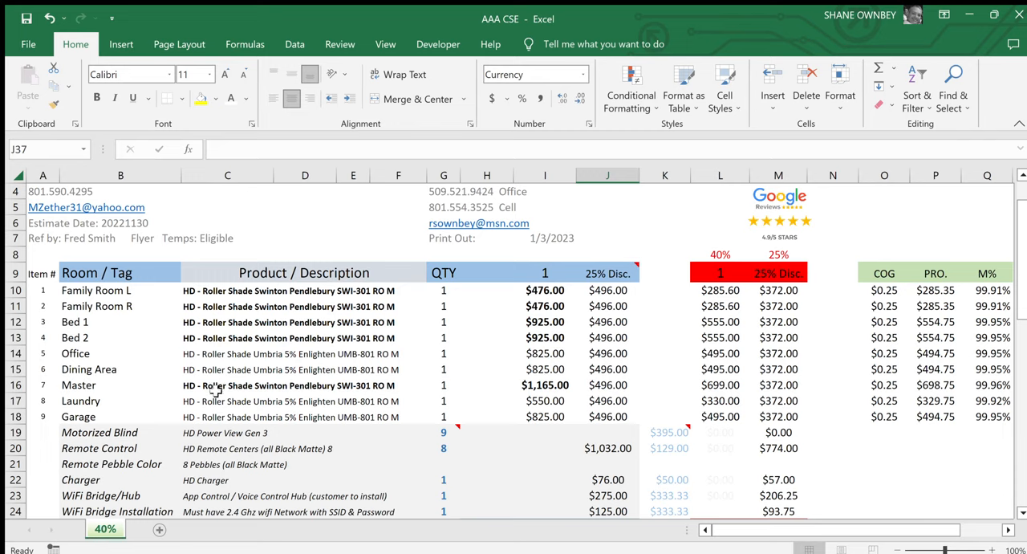
{"action": "mouse_move", "coordinate": [244, 292]}
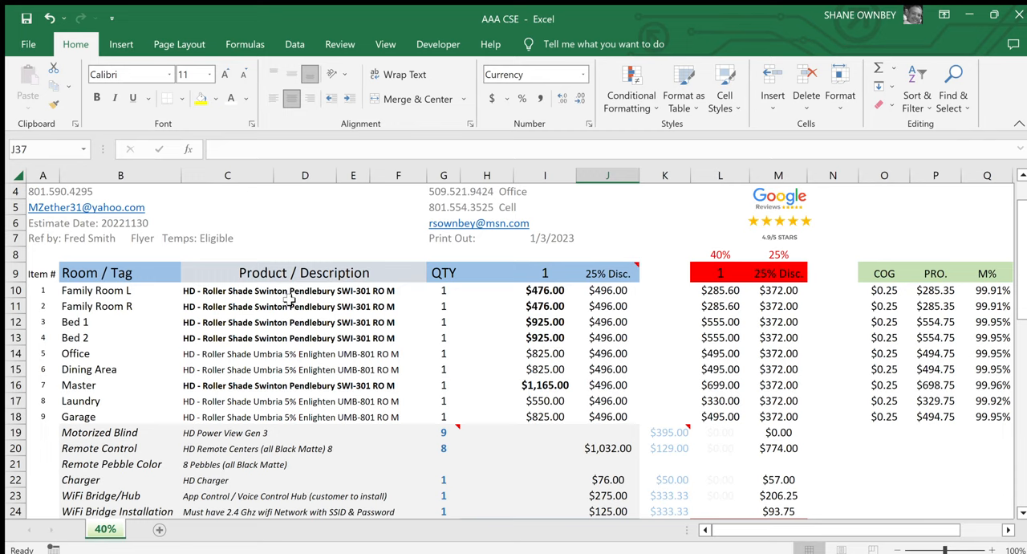
{"action": "mouse_move", "coordinate": [273, 323]}
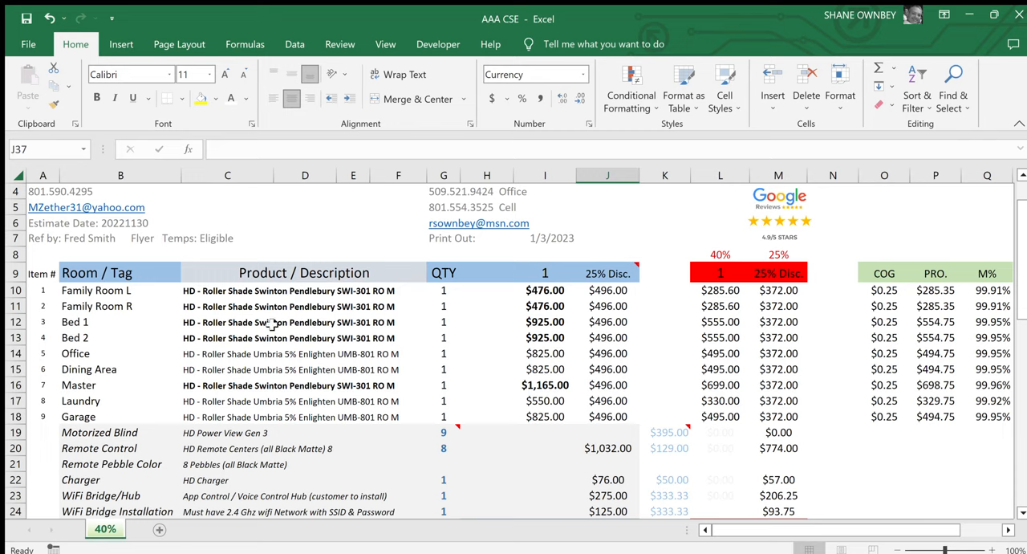
{"action": "mouse_move", "coordinate": [227, 292]}
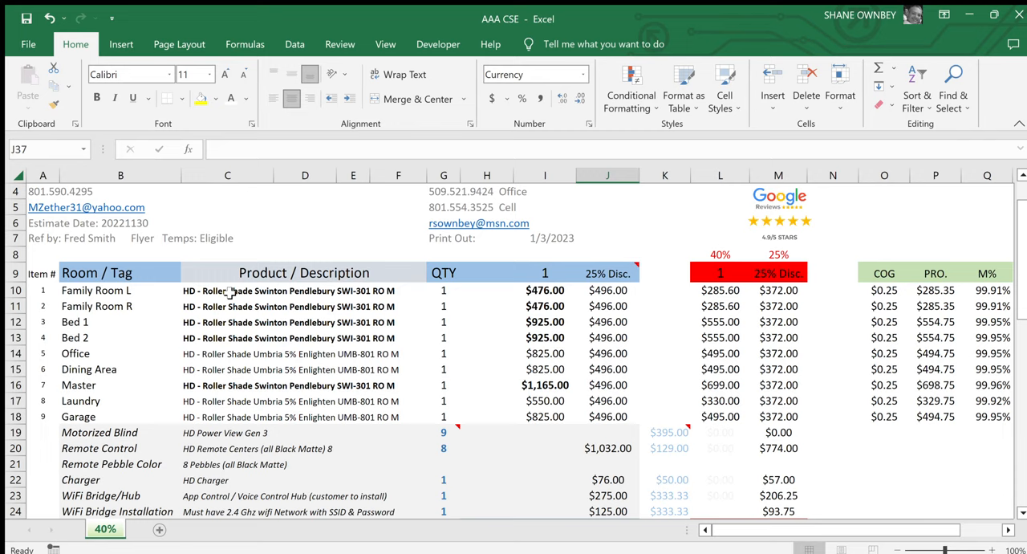
{"action": "mouse_move", "coordinate": [212, 299]}
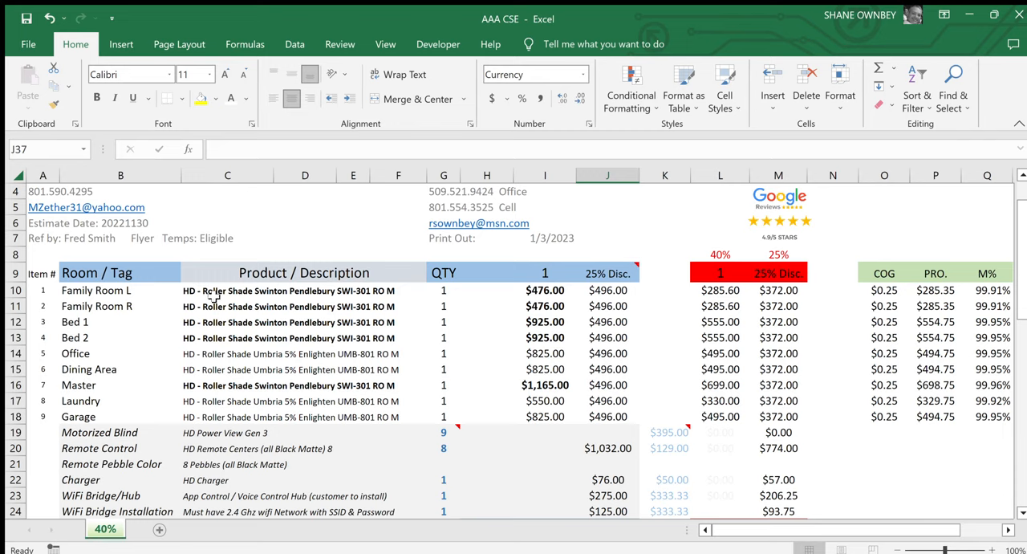
{"action": "mouse_move", "coordinate": [265, 291]}
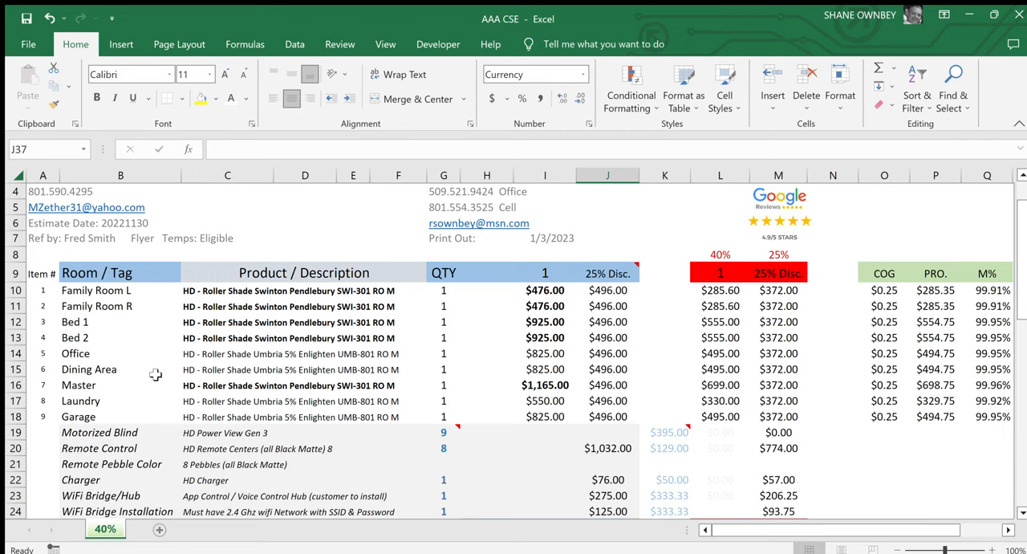
{"action": "mouse_move", "coordinate": [148, 342]}
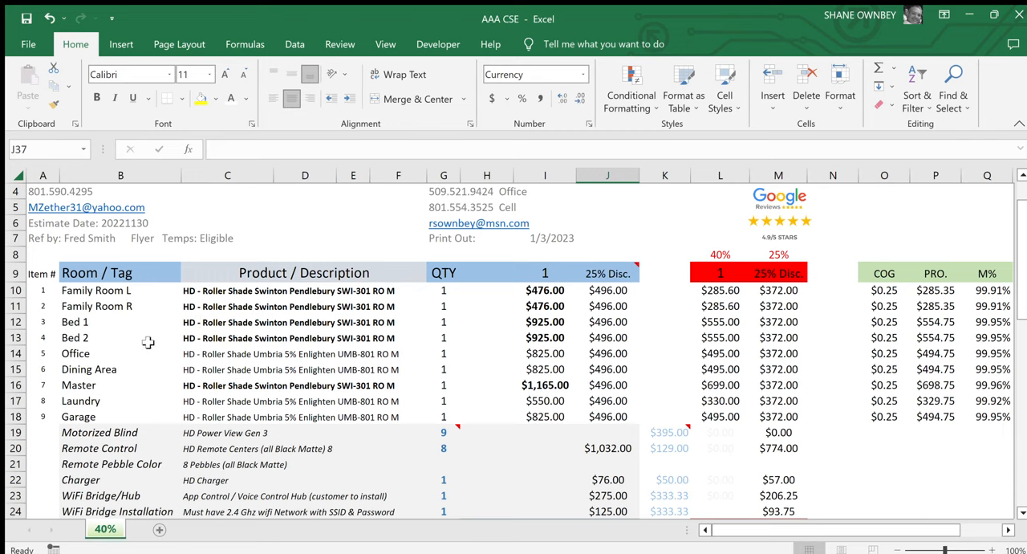
{"action": "mouse_move", "coordinate": [263, 353]}
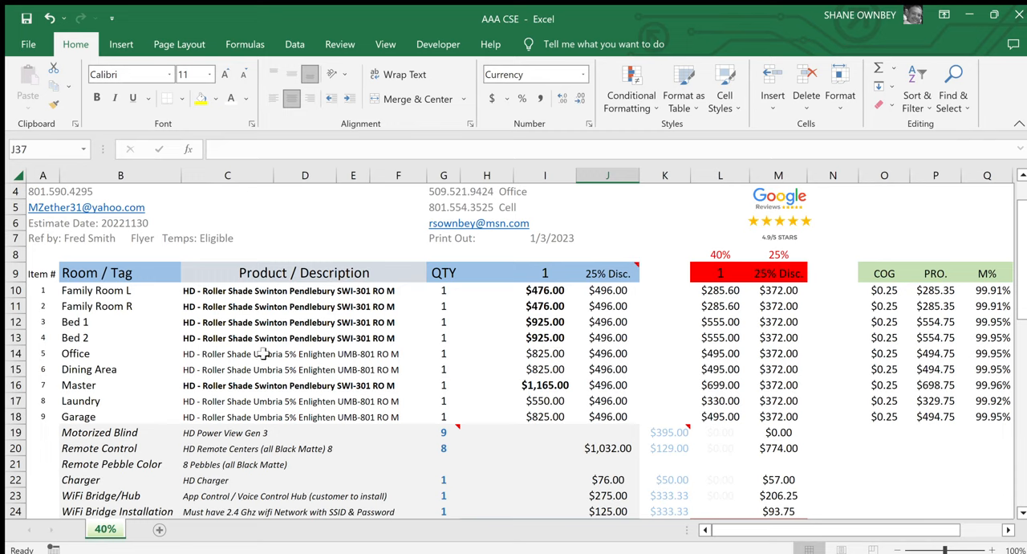
{"action": "mouse_move", "coordinate": [244, 357]}
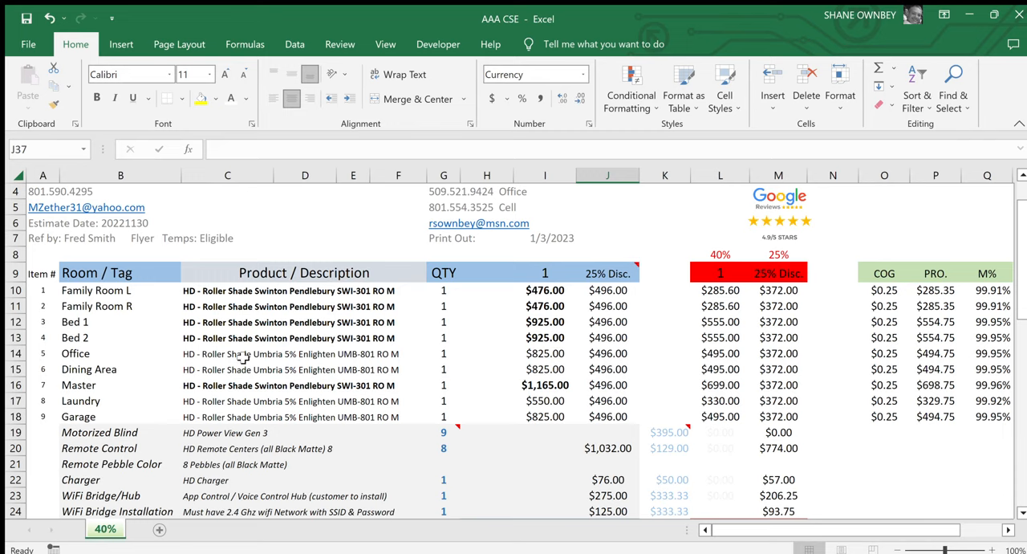
{"action": "mouse_move", "coordinate": [194, 418]}
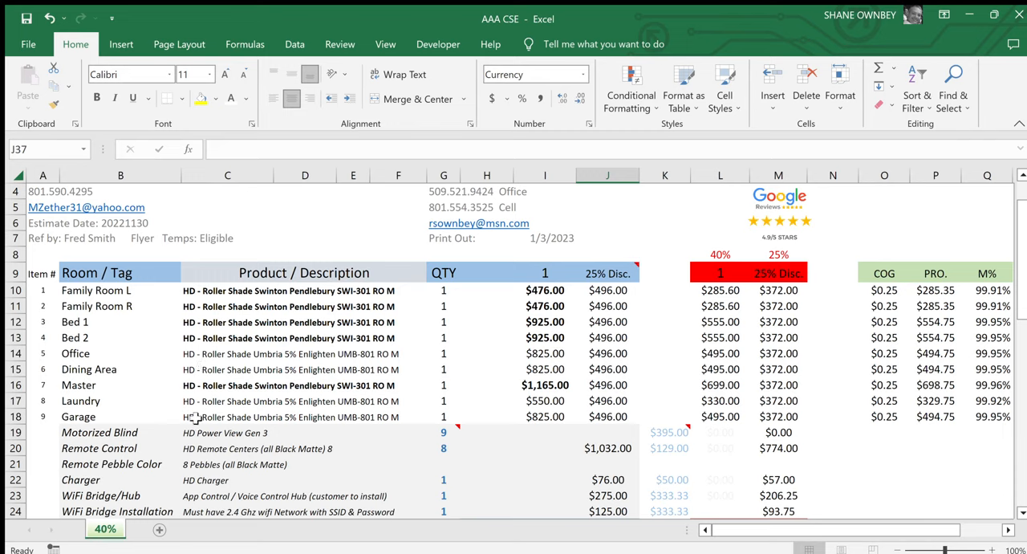
{"action": "mouse_move", "coordinate": [157, 305]}
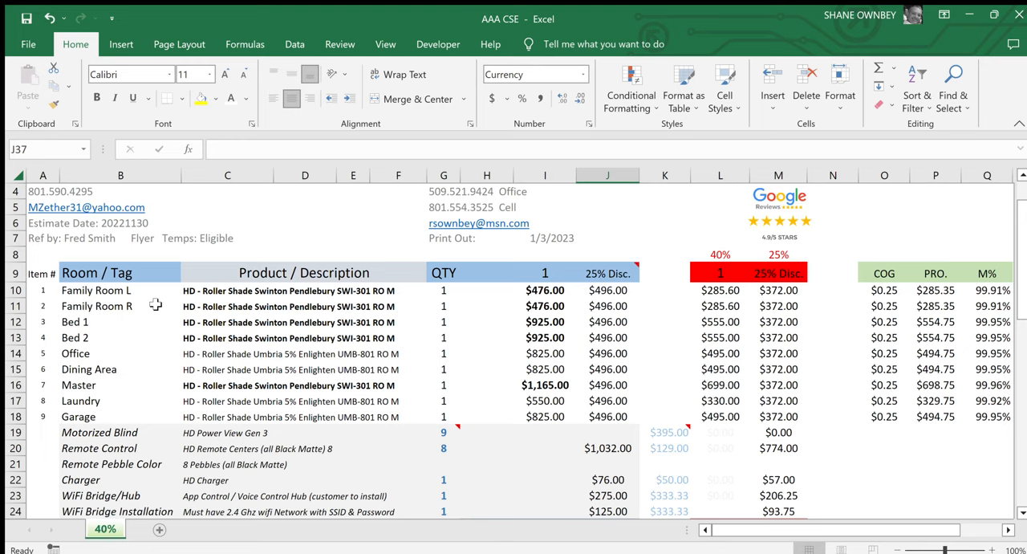
{"action": "left_click", "coordinate": [304, 290]}
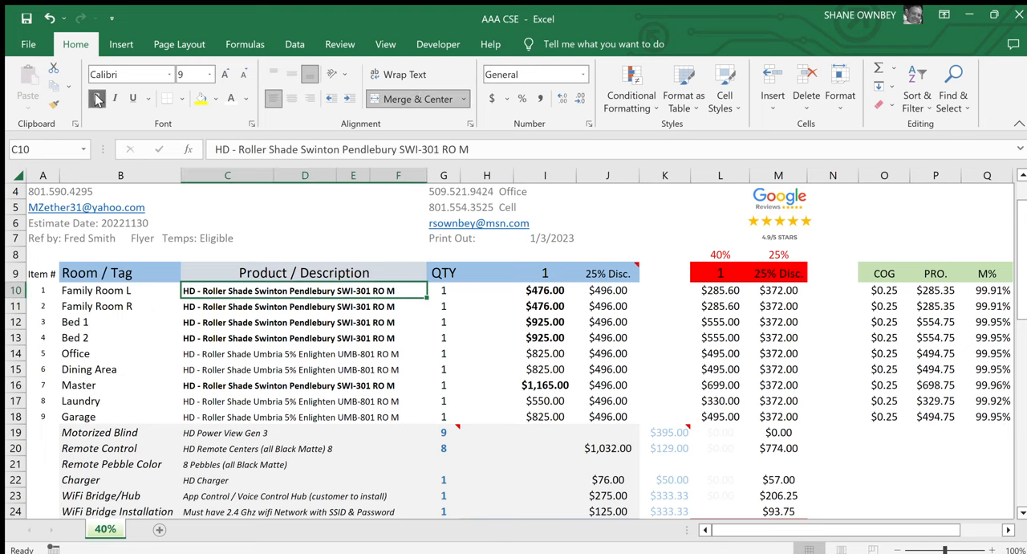
{"action": "left_click", "coordinate": [228, 353]}
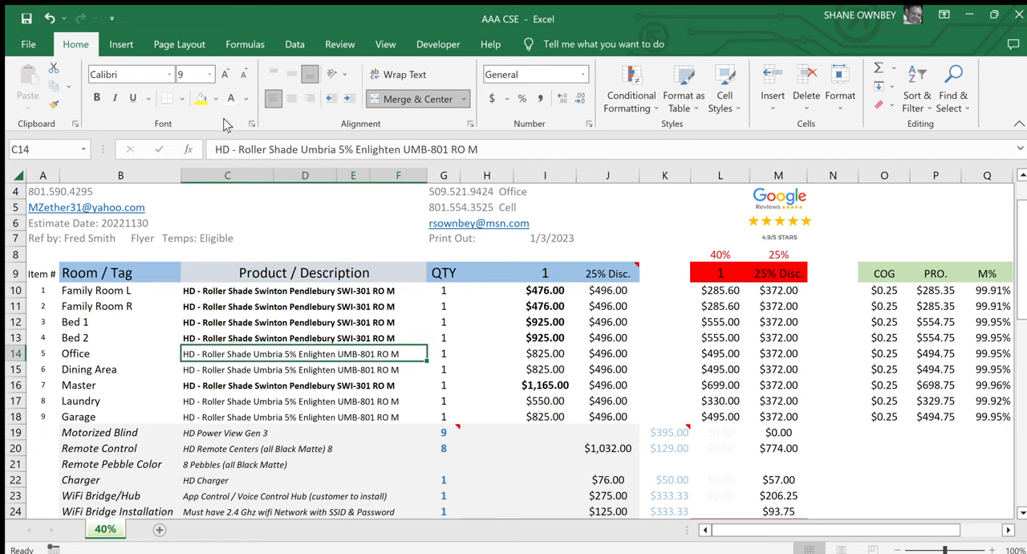
{"action": "mouse_move", "coordinate": [409, 149]}
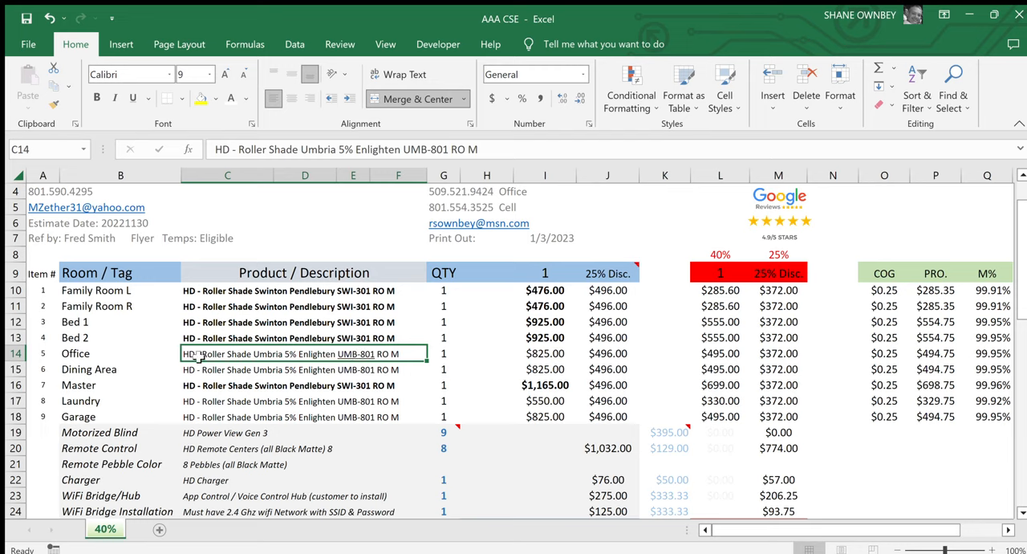
{"action": "mouse_move", "coordinate": [241, 337]}
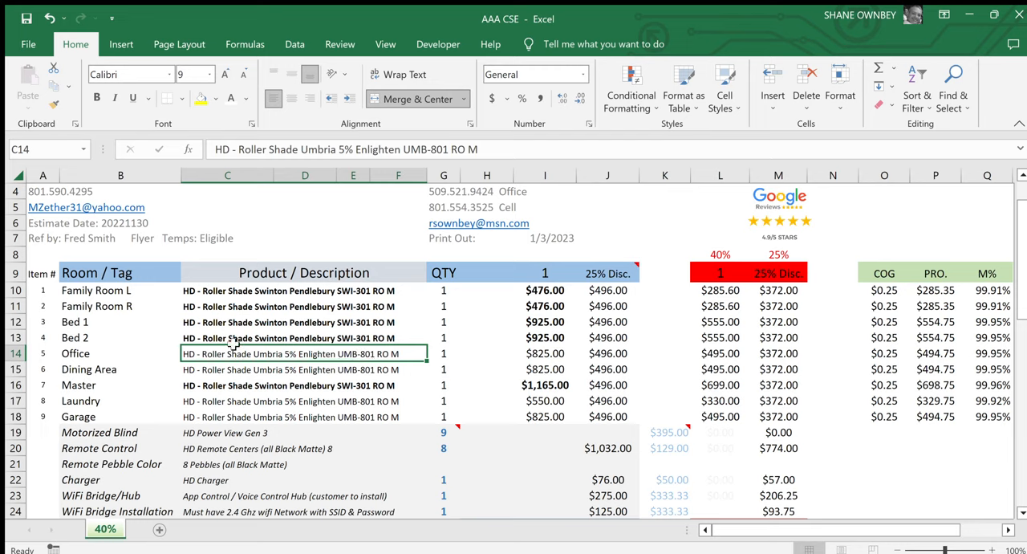
{"action": "left_click_drag", "start_coordinate": [228, 353], "coordinate": [305, 369]}
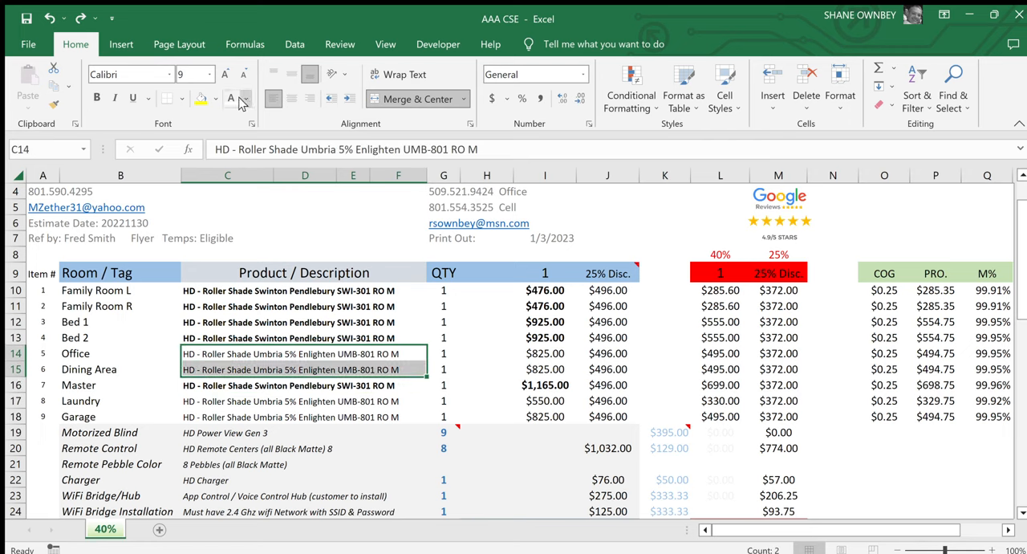
{"action": "left_click", "coordinate": [231, 97]}
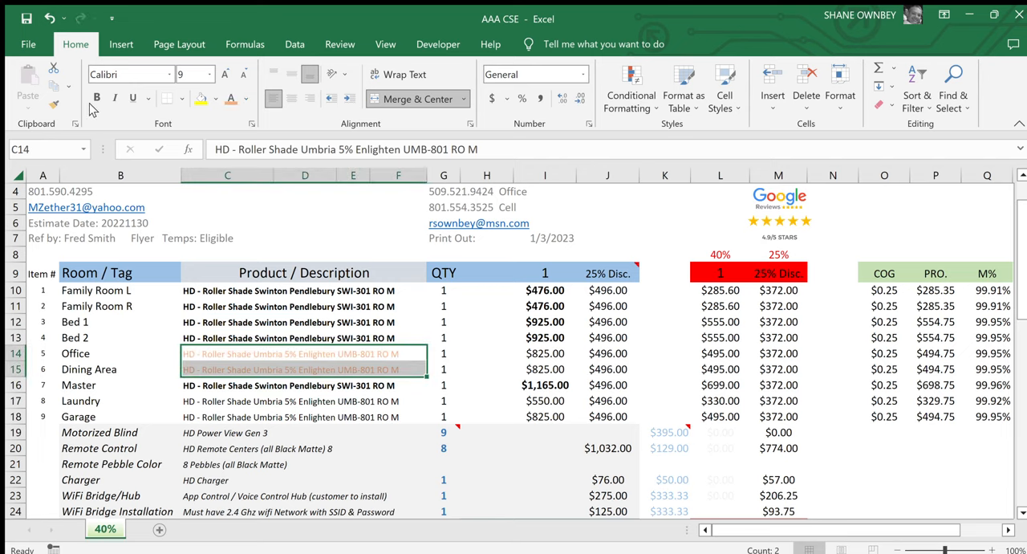
{"action": "left_click", "coordinate": [96, 305]}
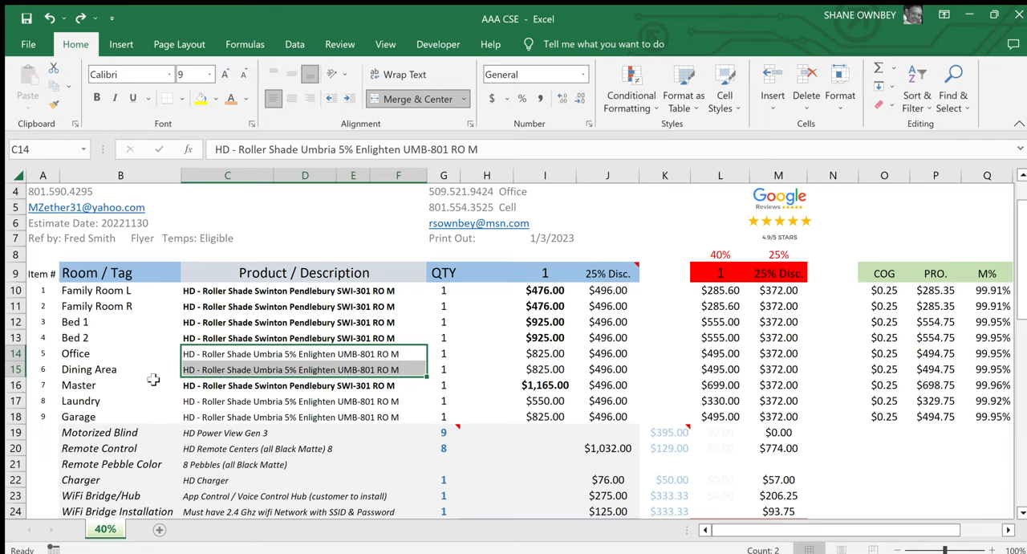
{"action": "left_click", "coordinate": [353, 221]}
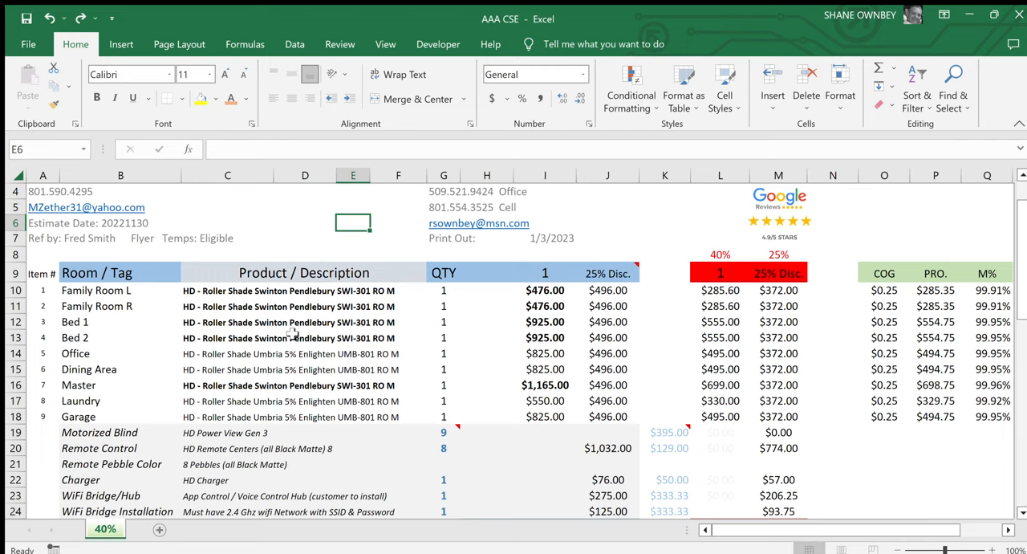
{"action": "mouse_move", "coordinate": [100, 341]}
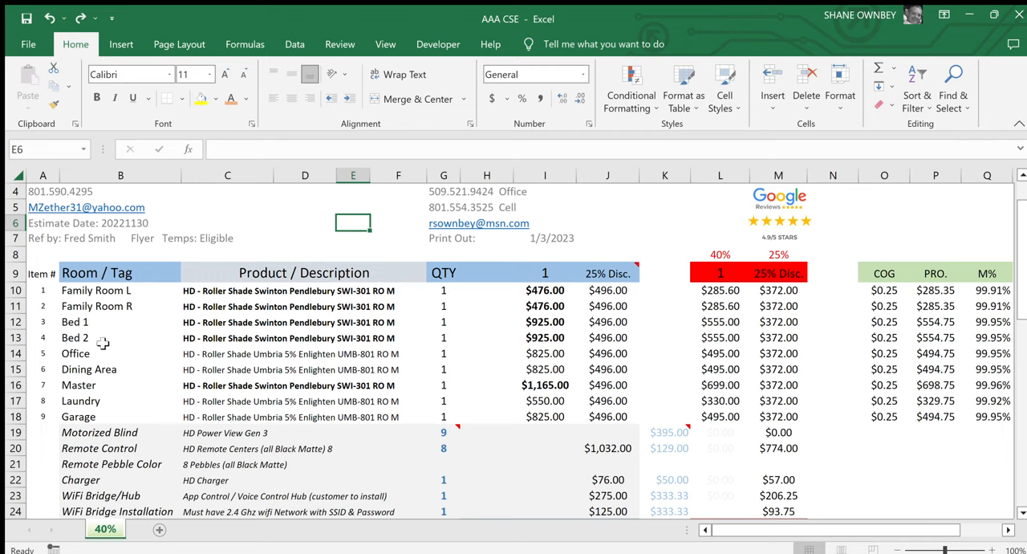
{"action": "mouse_move", "coordinate": [232, 290]}
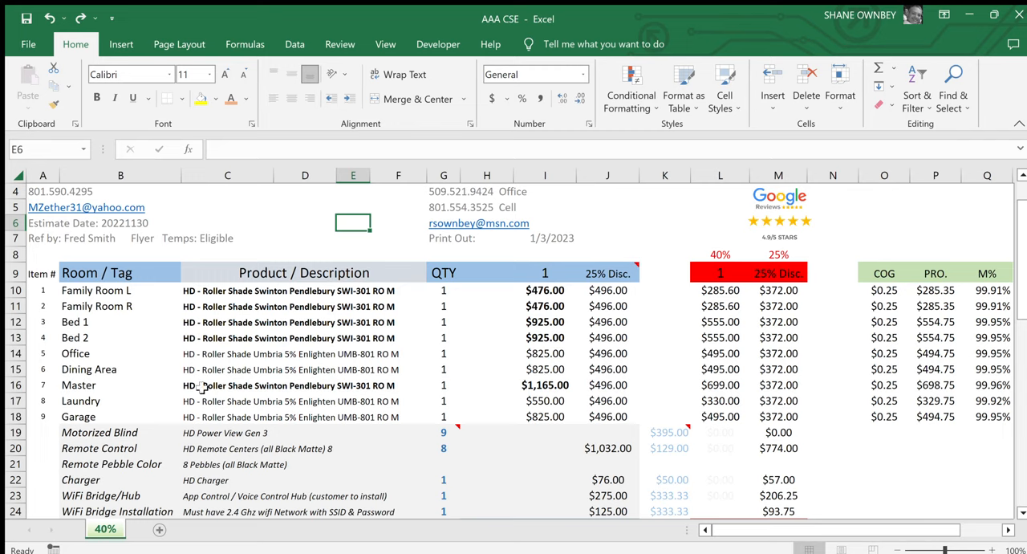
{"action": "mouse_move", "coordinate": [326, 432]}
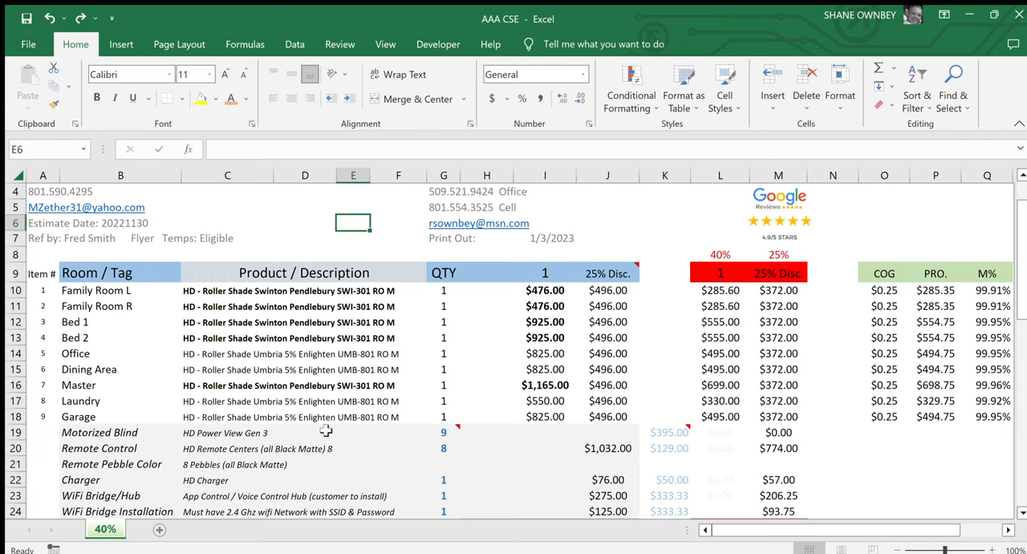
{"action": "mouse_move", "coordinate": [235, 412]}
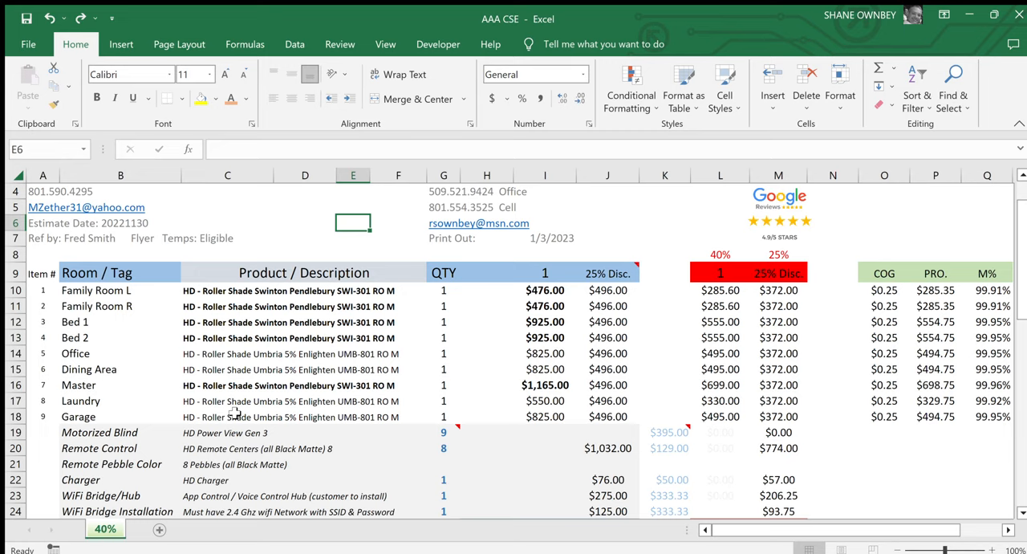
{"action": "mouse_move", "coordinate": [278, 431]}
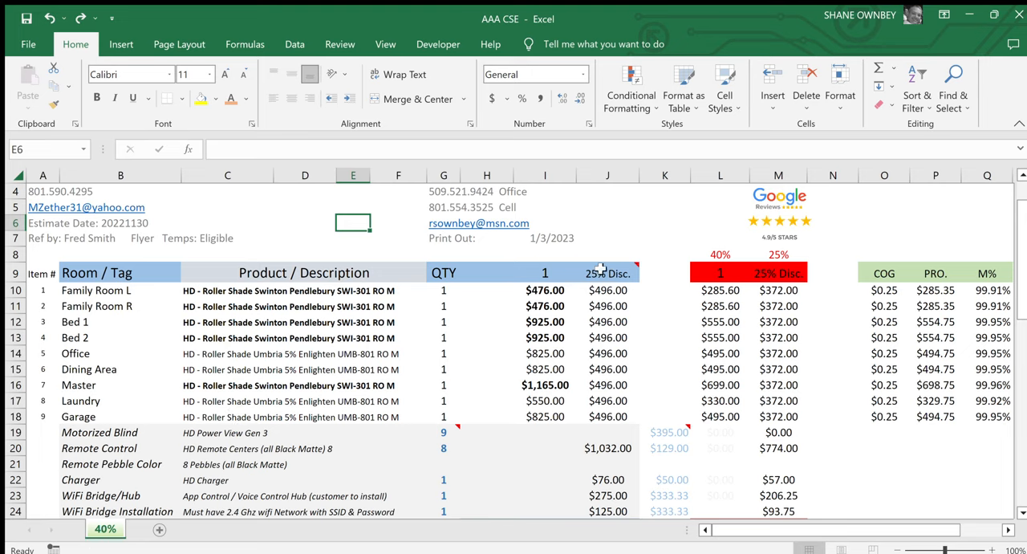
{"action": "mouse_move", "coordinate": [571, 308]}
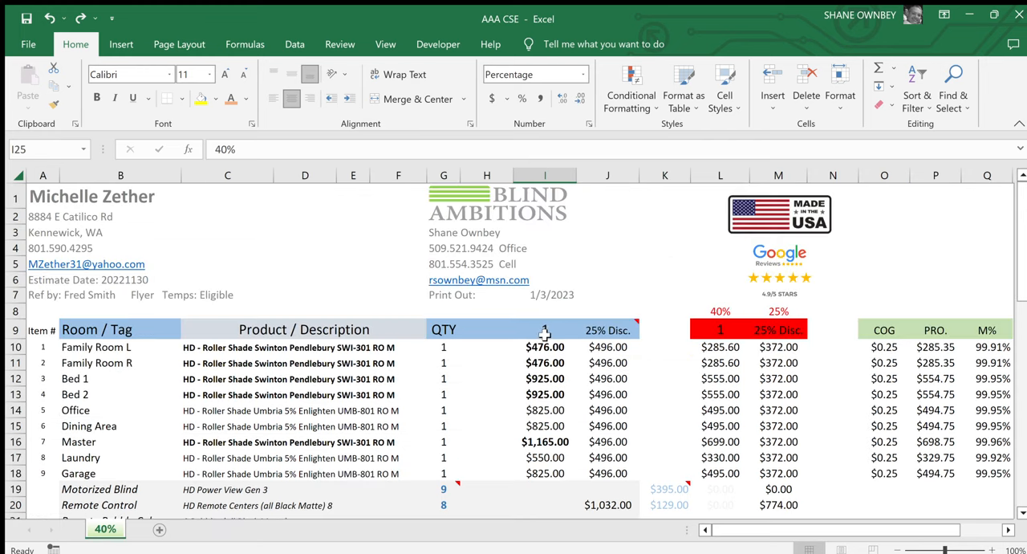
Step: Check the column I subtotal, 40% discount and Grand Total formulas and the column J line totals
{"action": "left_click", "coordinate": [545, 347]}
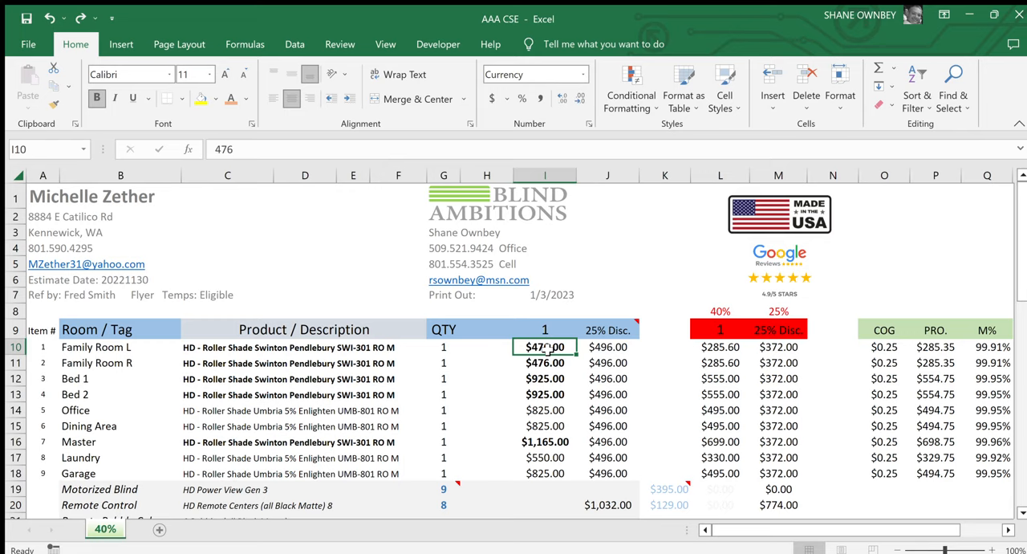
{"action": "left_click", "coordinate": [543, 441]}
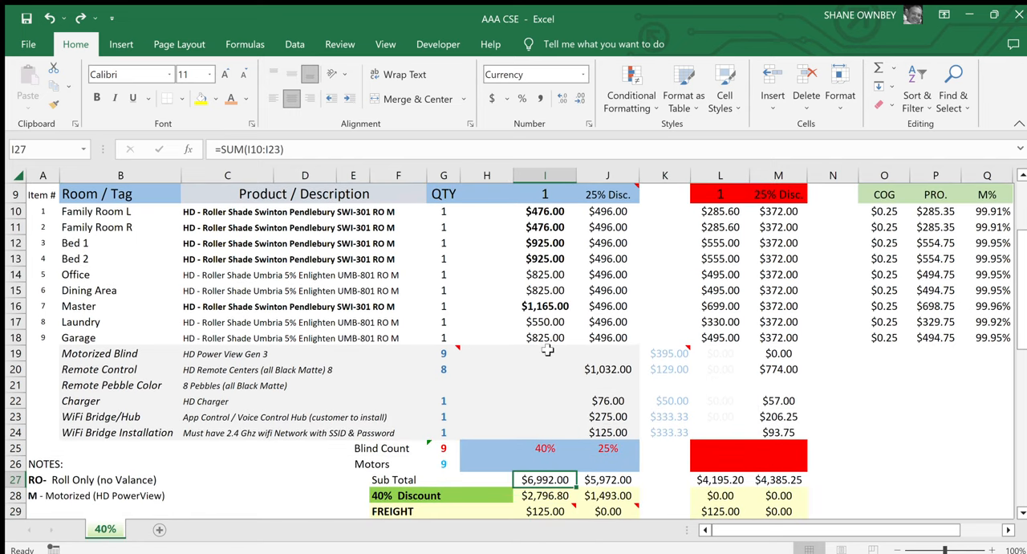
{"action": "left_click", "coordinate": [545, 494]}
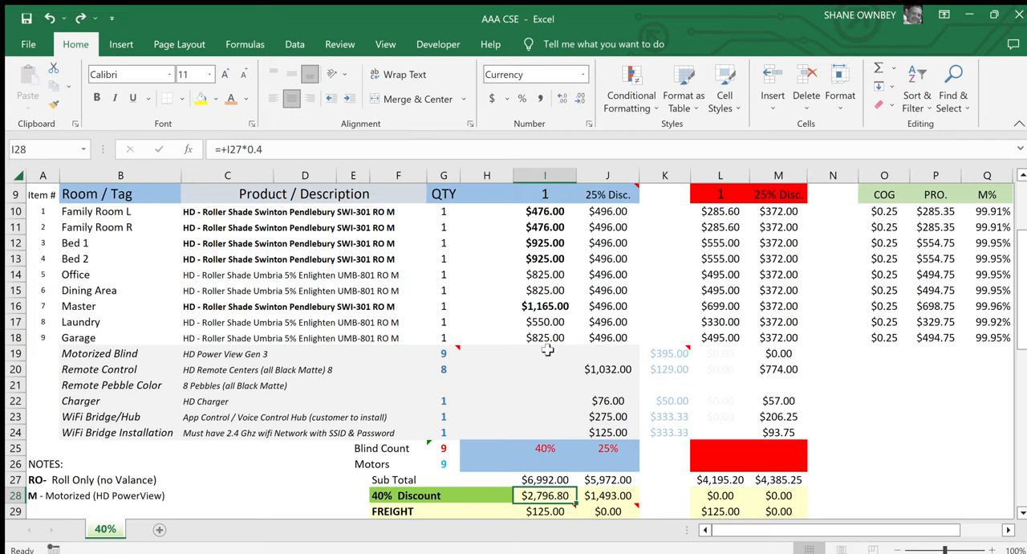
{"action": "left_click", "coordinate": [545, 516]}
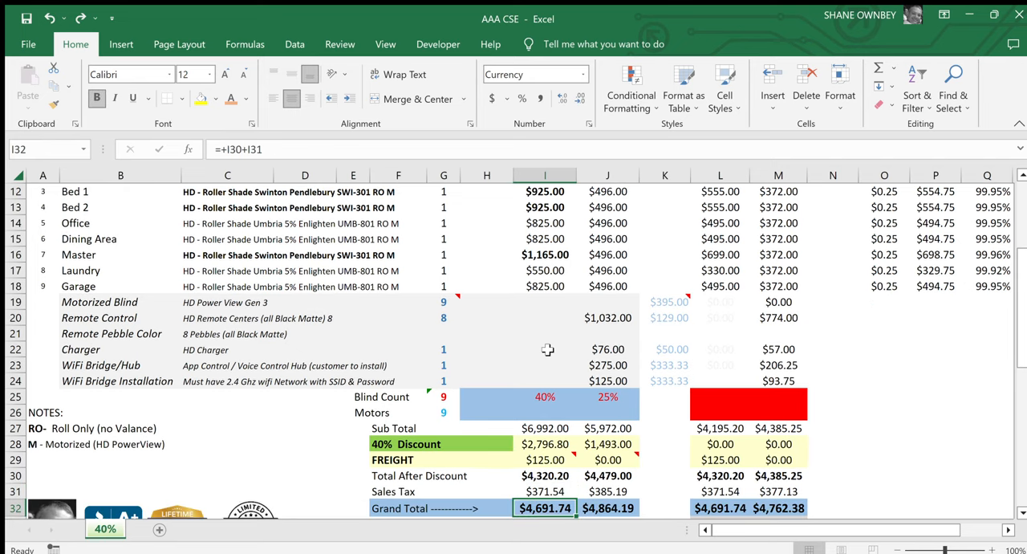
{"action": "mouse_move", "coordinate": [646, 215]}
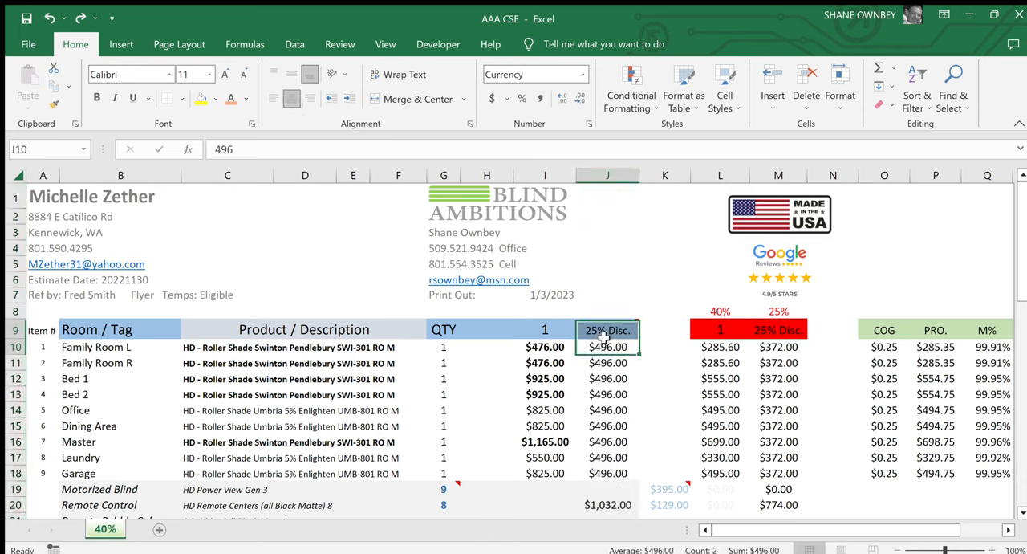
{"action": "left_click", "coordinate": [606, 330]}
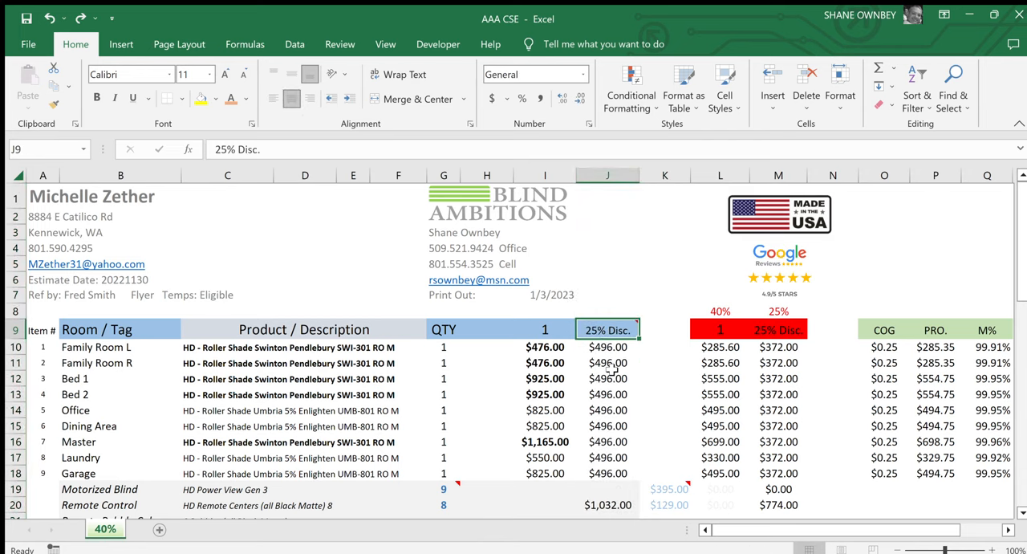
{"action": "left_click", "coordinate": [606, 362]}
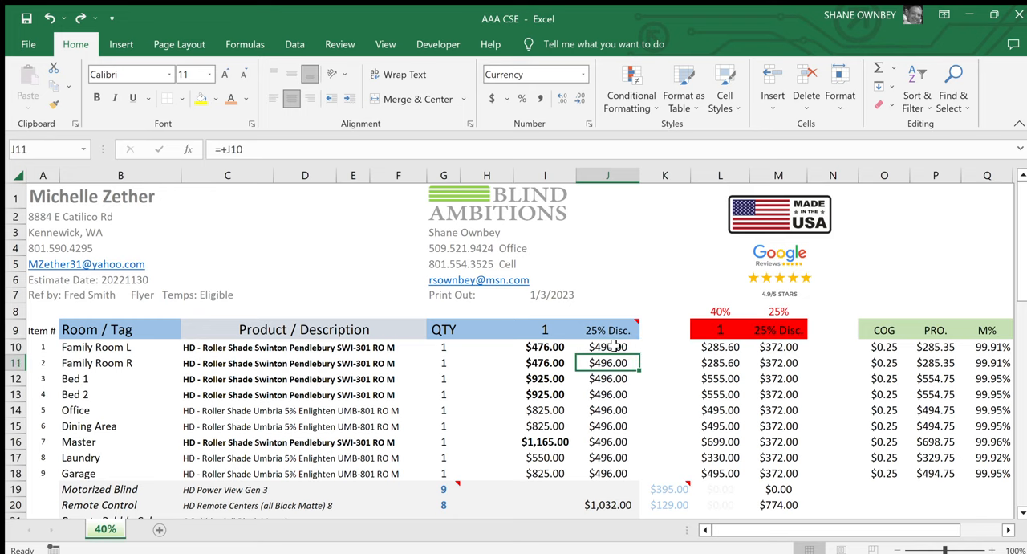
{"action": "left_click", "coordinate": [606, 472]}
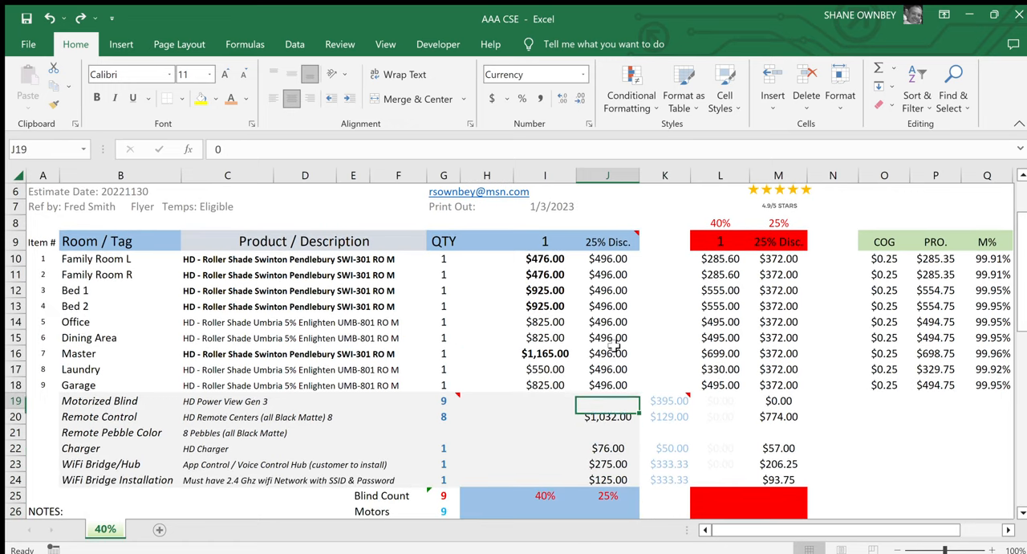
{"action": "left_click", "coordinate": [607, 415]}
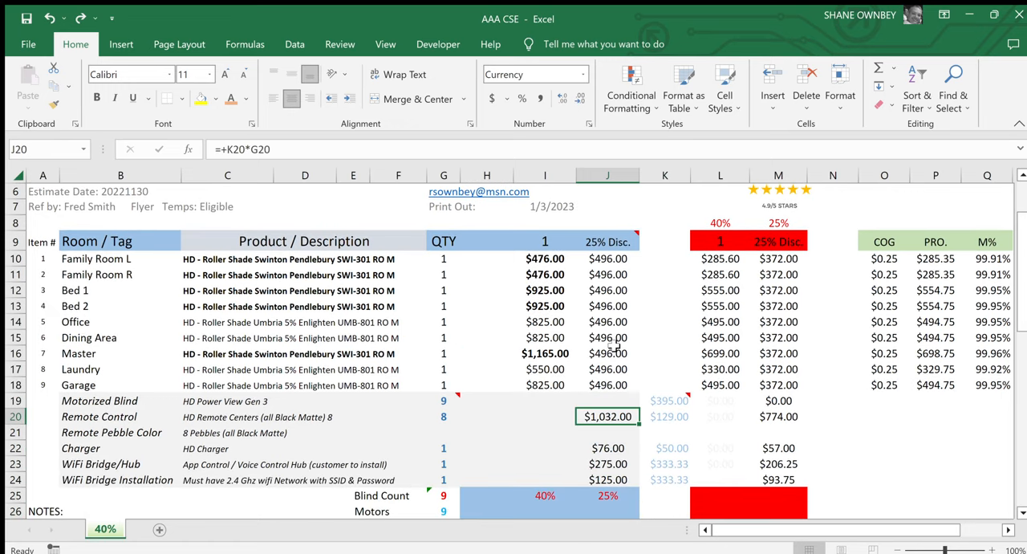
{"action": "left_click", "coordinate": [443, 415]}
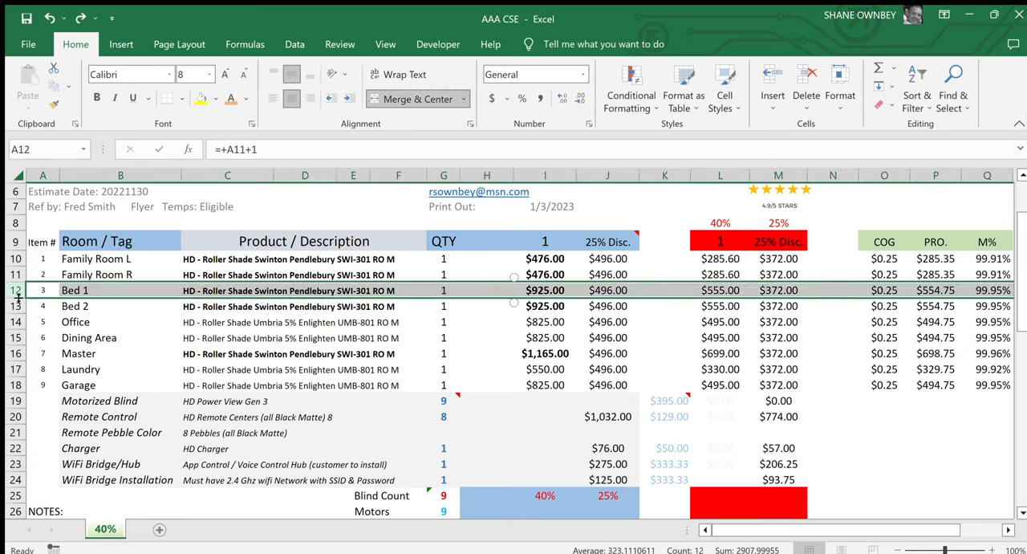
Step: Check the Master blind, charger and WiFi bridge prices and the sales tax formula
{"action": "left_click", "coordinate": [96, 274]}
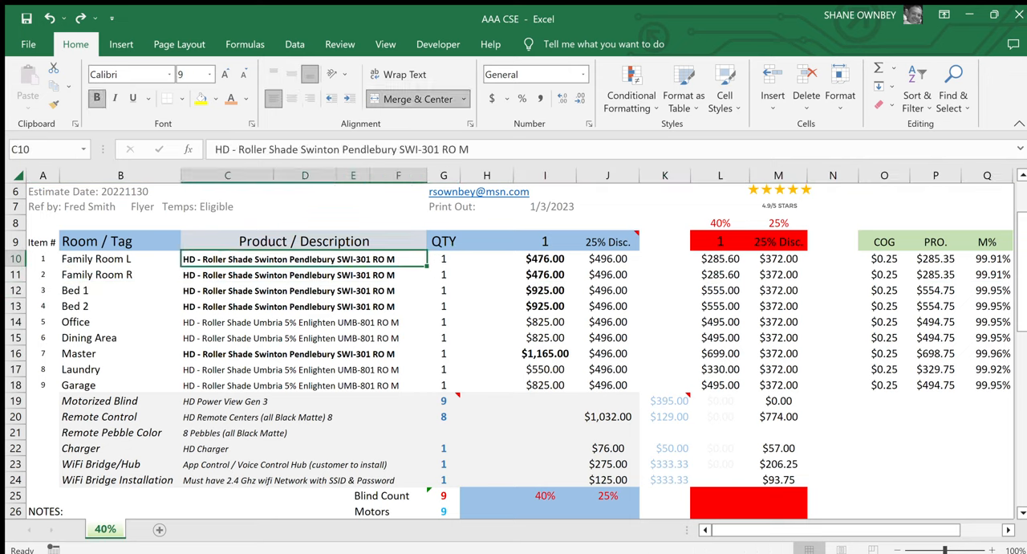
{"action": "left_click", "coordinate": [96, 259]}
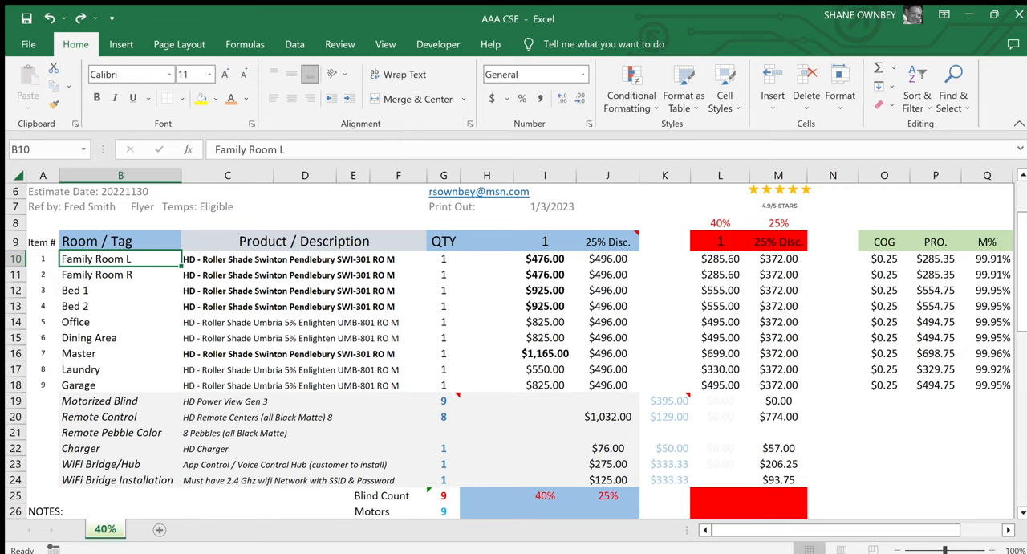
{"action": "left_click", "coordinate": [546, 353]}
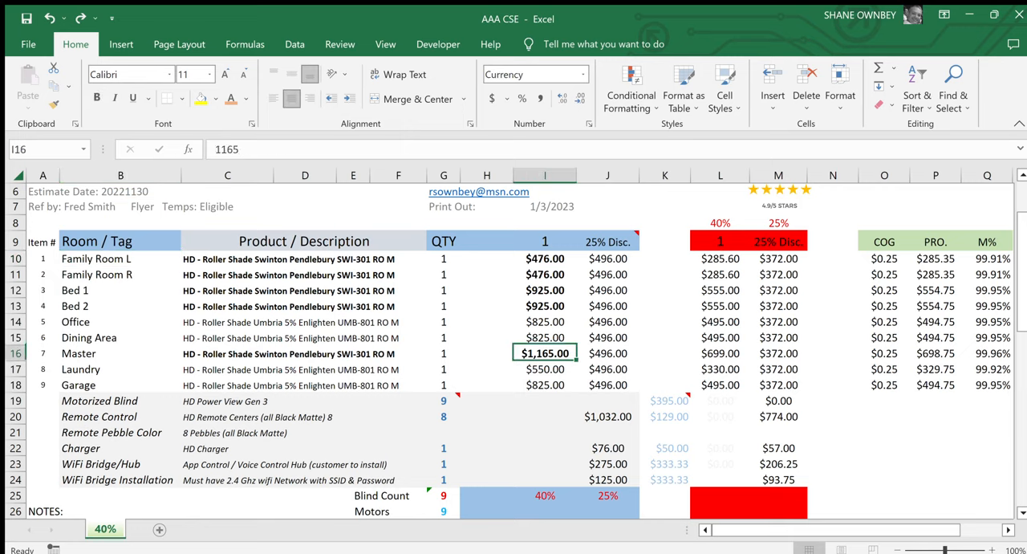
{"action": "left_click", "coordinate": [544, 447]}
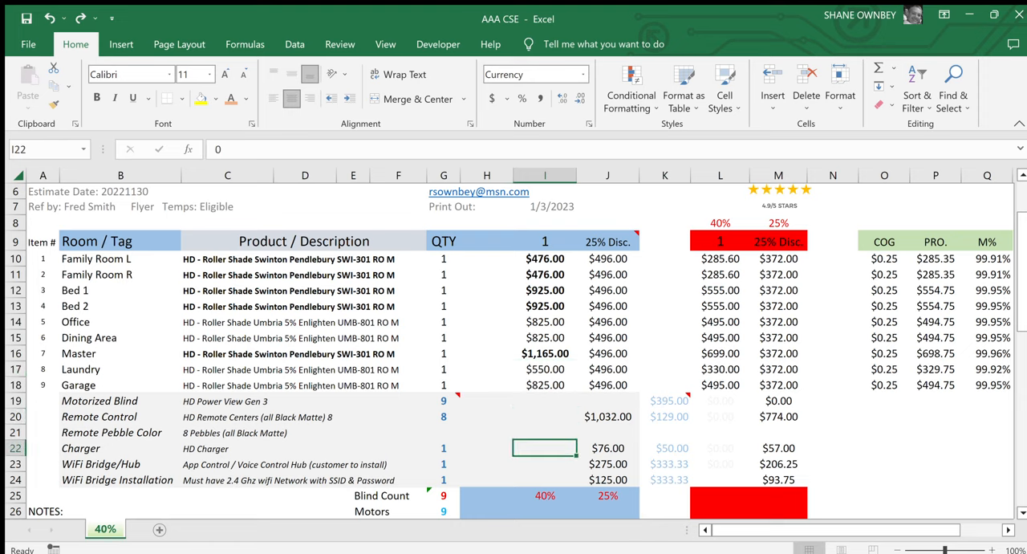
{"action": "left_click", "coordinate": [608, 448]}
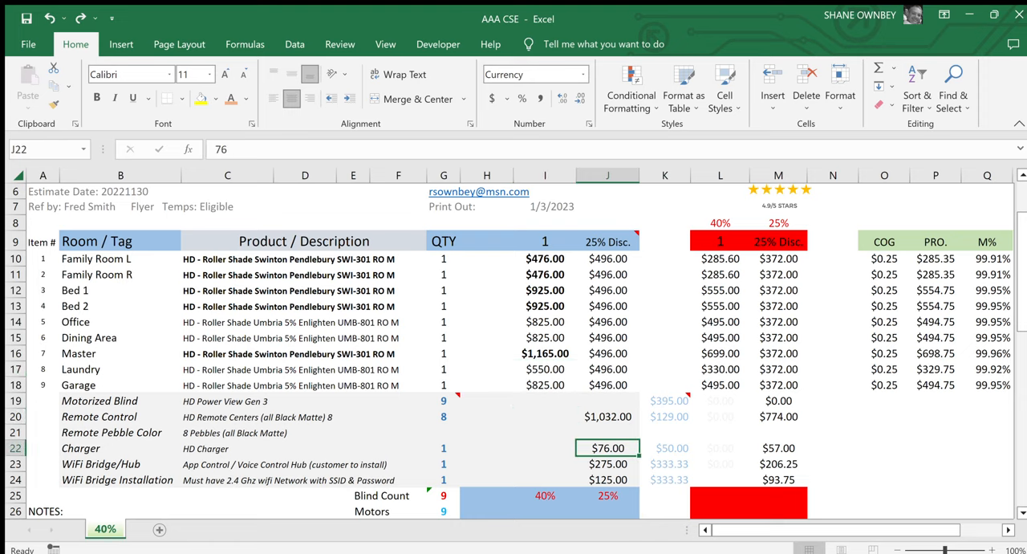
{"action": "left_click", "coordinate": [606, 464]}
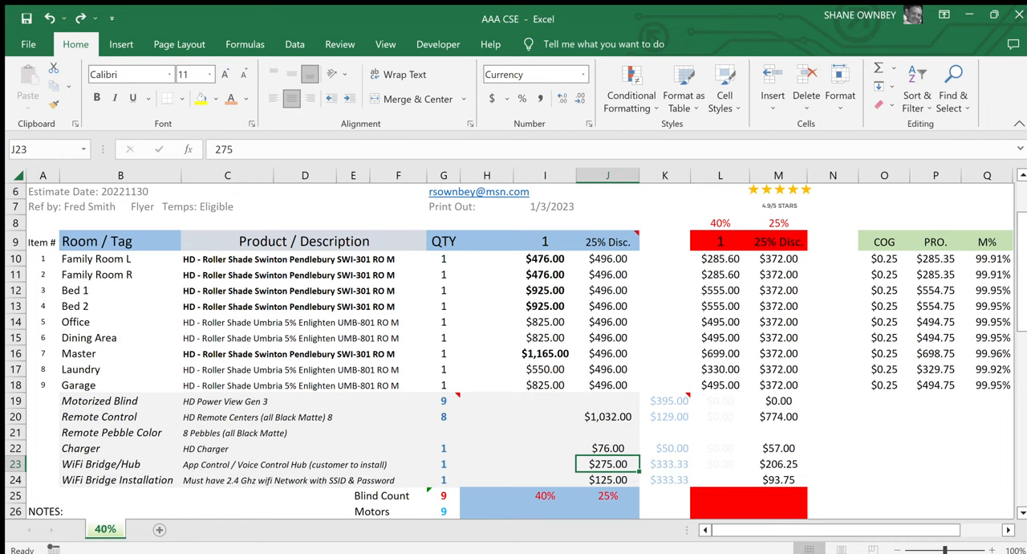
{"action": "left_click", "coordinate": [607, 478]}
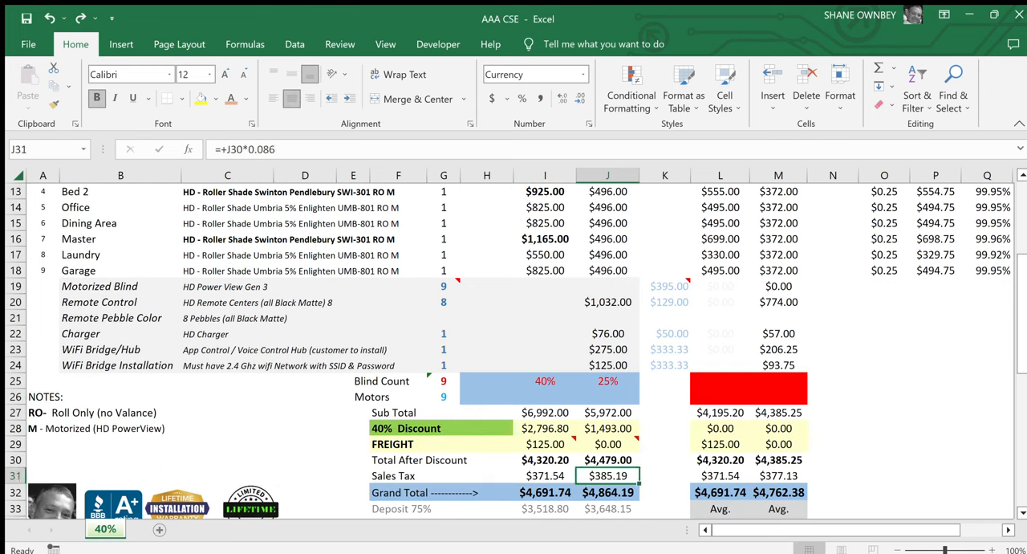
Step: Check the column J subtotal, discount, freight, grand total J32, combined total J35 and balance J37 formulas
{"action": "left_click", "coordinate": [607, 412]}
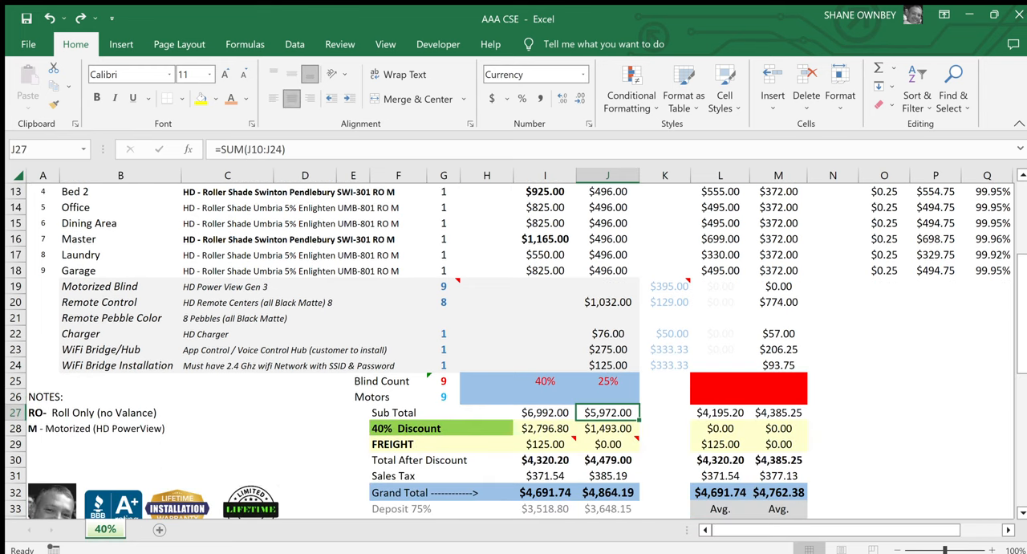
{"action": "left_click", "coordinate": [607, 427]}
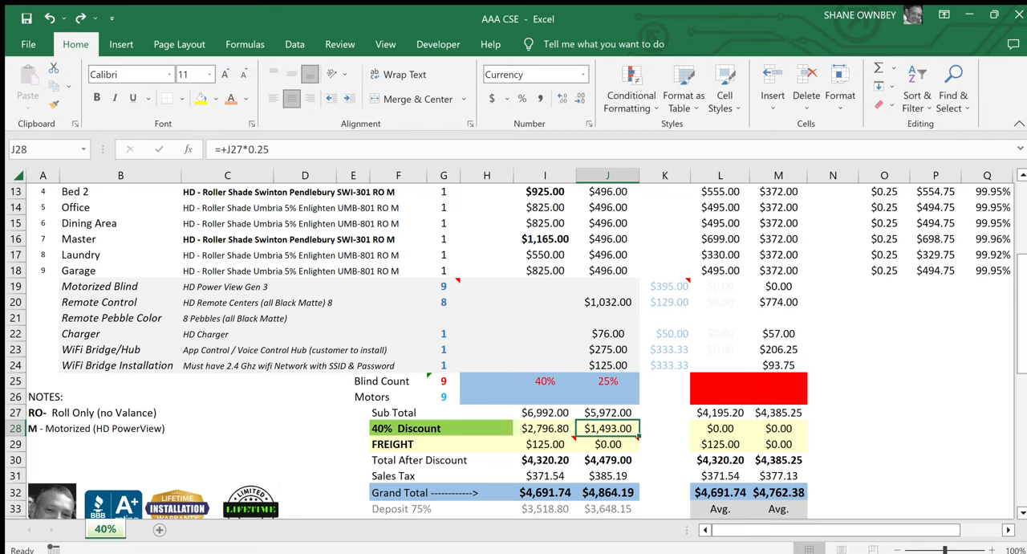
{"action": "left_click", "coordinate": [607, 443]}
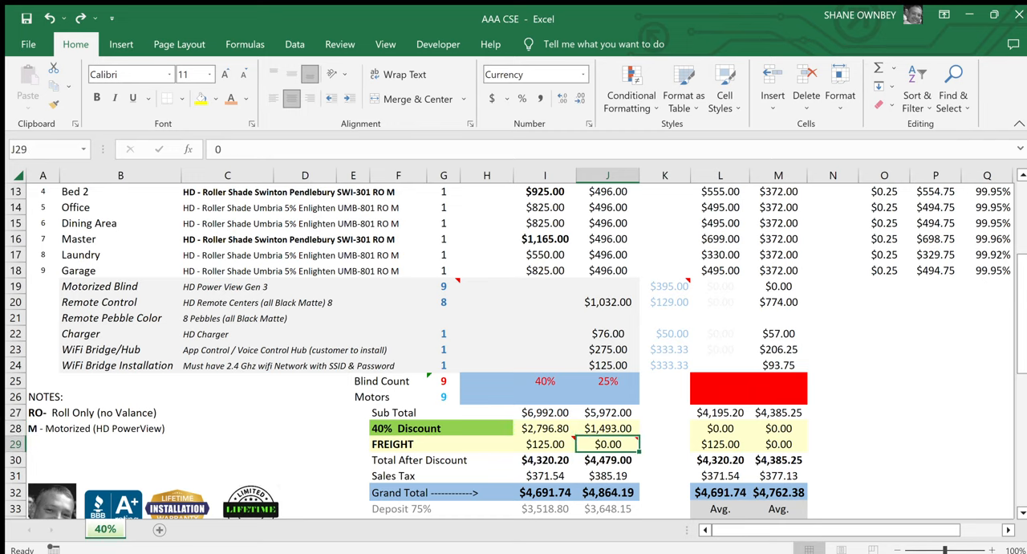
{"action": "left_click", "coordinate": [608, 459]}
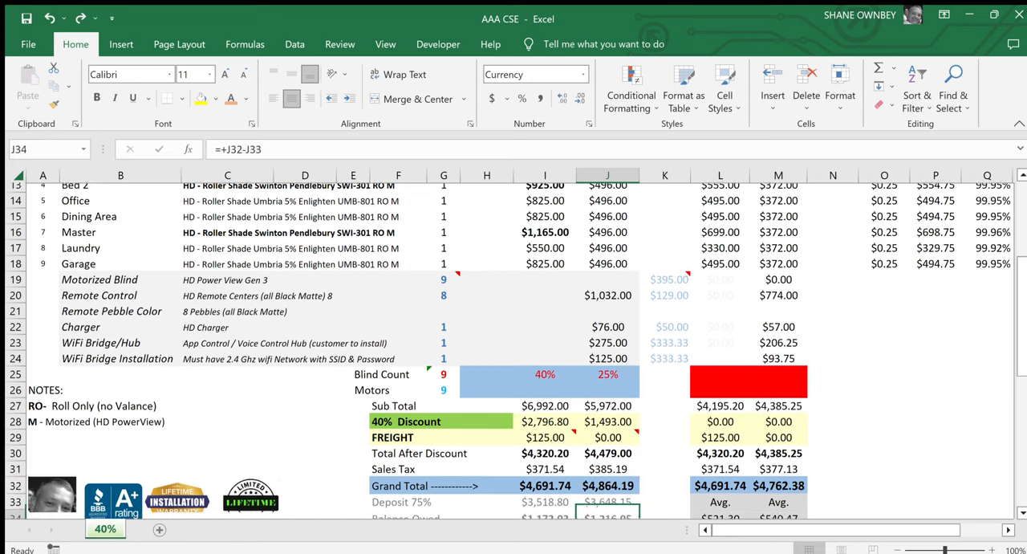
{"action": "scroll", "scroll_direction": "down", "scroll_amount": 3}
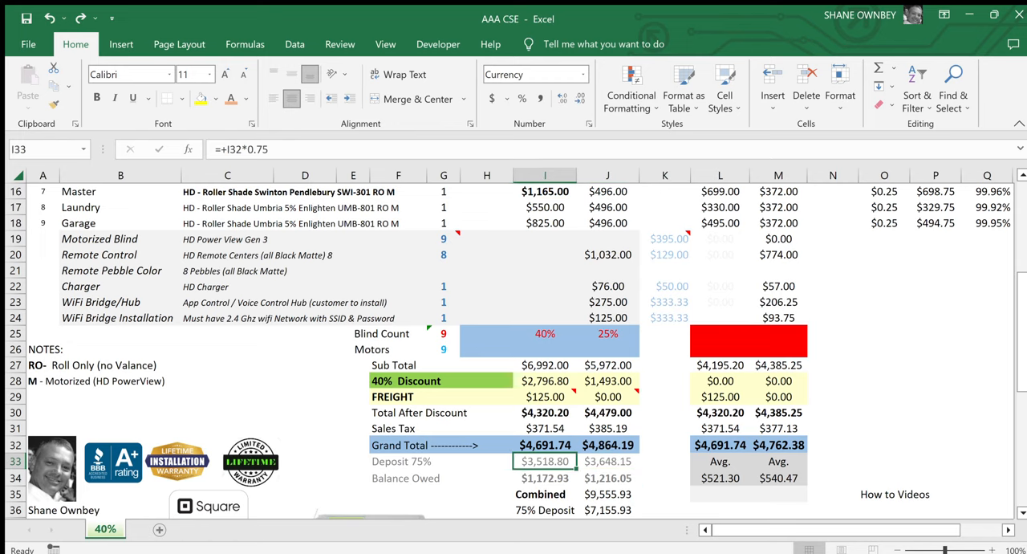
{"action": "left_click", "coordinate": [606, 479]}
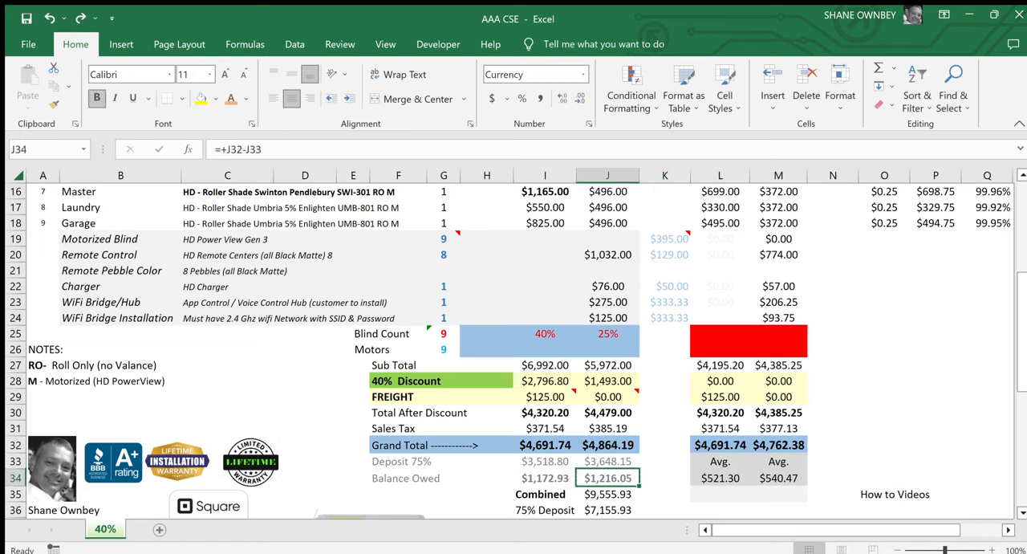
{"action": "left_click", "coordinate": [605, 494]}
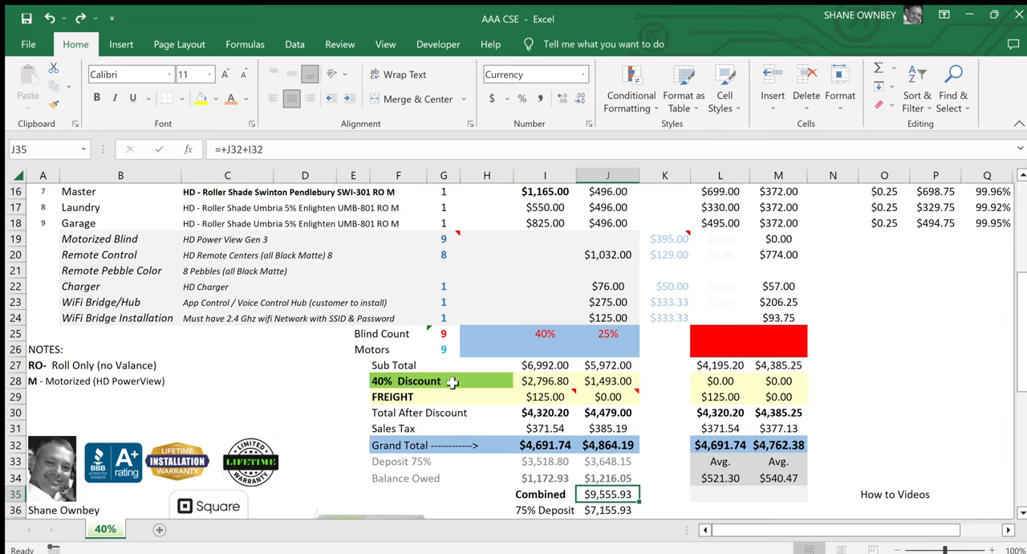
{"action": "left_click", "coordinate": [607, 444]}
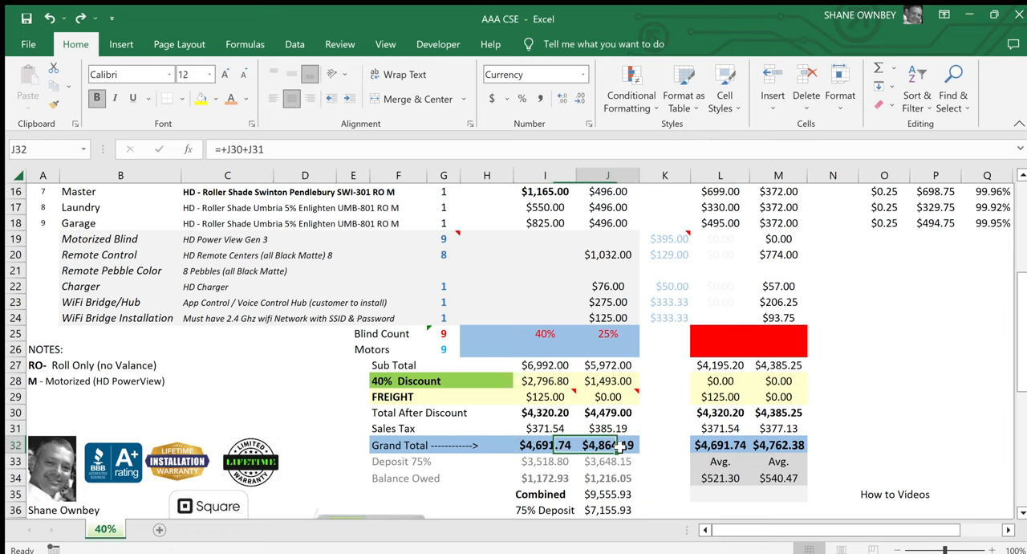
{"action": "left_click", "coordinate": [605, 494]}
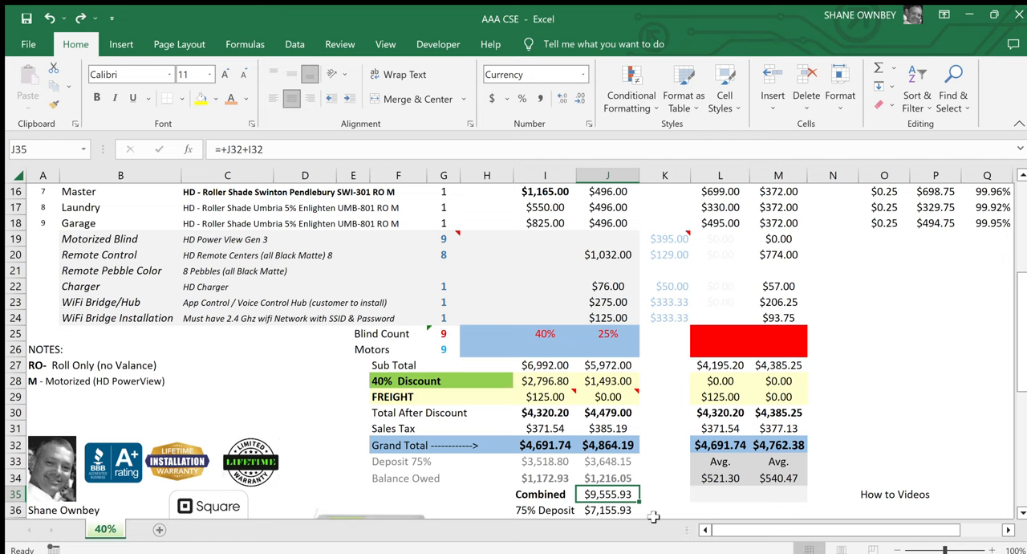
{"action": "scroll", "scroll_direction": "down", "scroll_amount": 3}
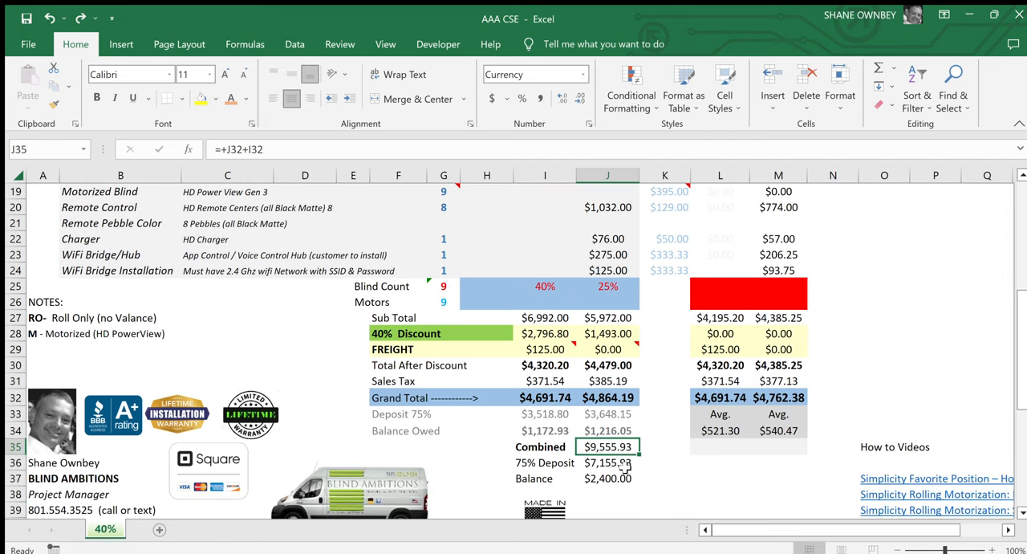
{"action": "left_click", "coordinate": [610, 478]}
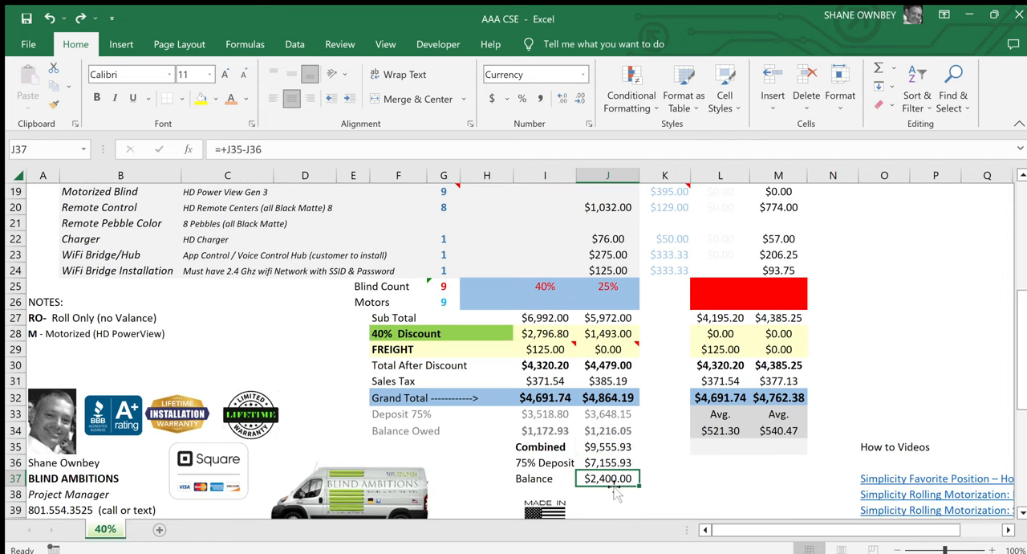
{"action": "mouse_move", "coordinate": [292, 373]}
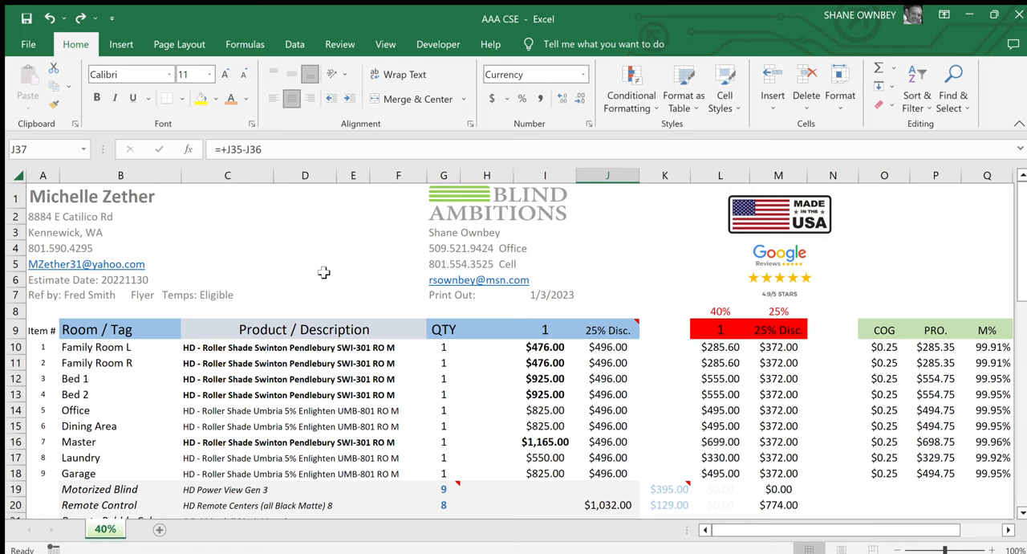
Step: Recheck the charger and WiFi bridge prices, then copy the estimate and add a blank sheet for it
{"action": "scroll", "scroll_direction": "down", "scroll_amount": 3}
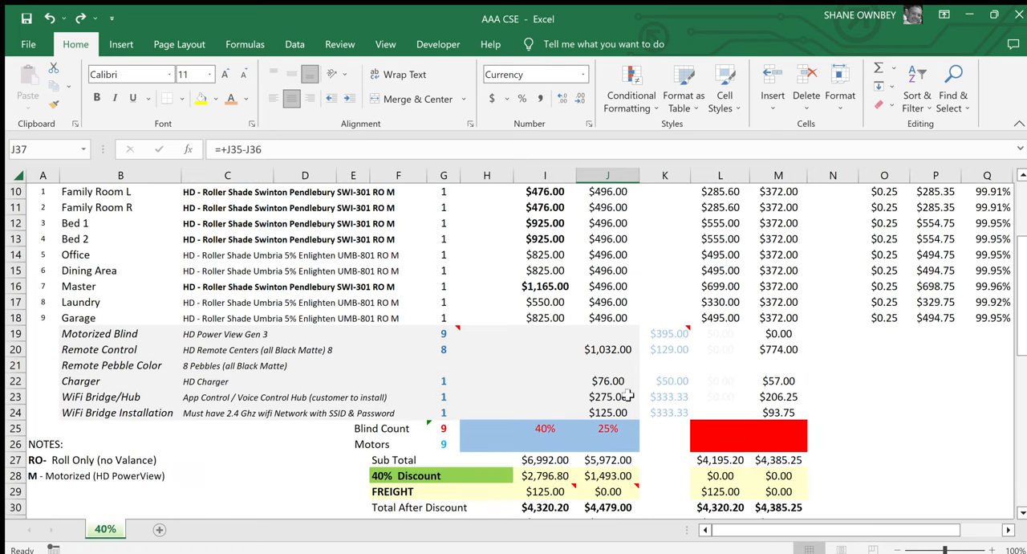
{"action": "left_click", "coordinate": [606, 380]}
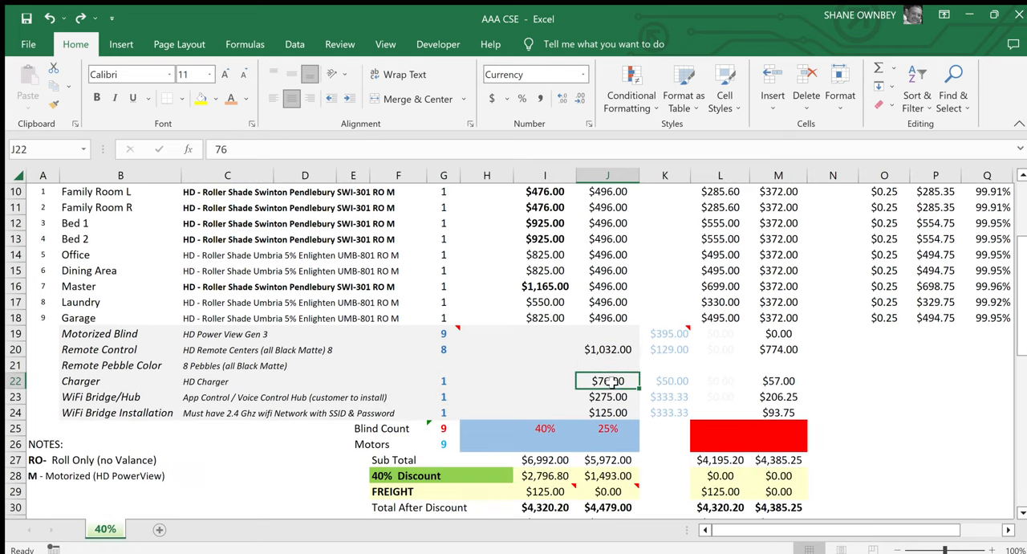
{"action": "left_click", "coordinate": [607, 410]}
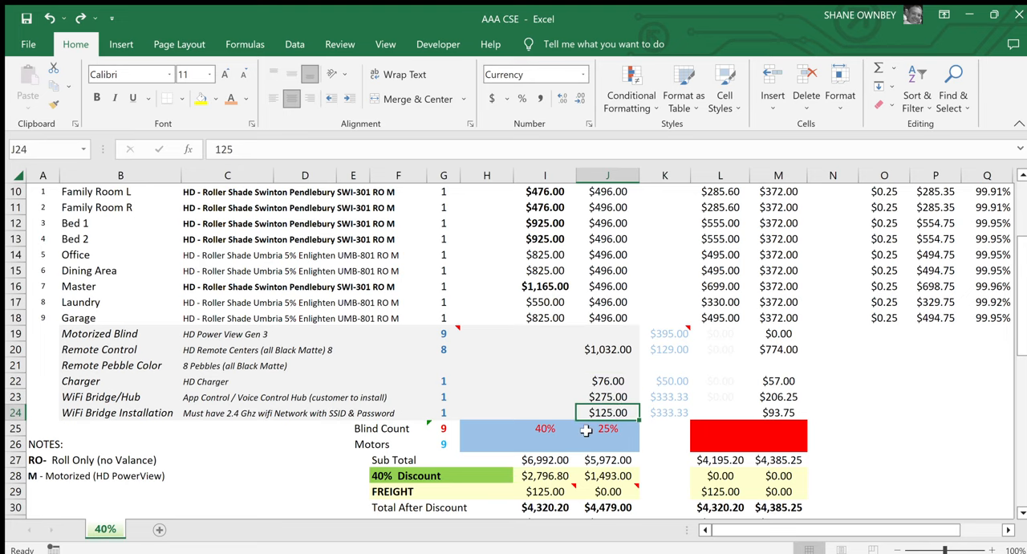
{"action": "scroll", "scroll_direction": "down", "scroll_amount": 3}
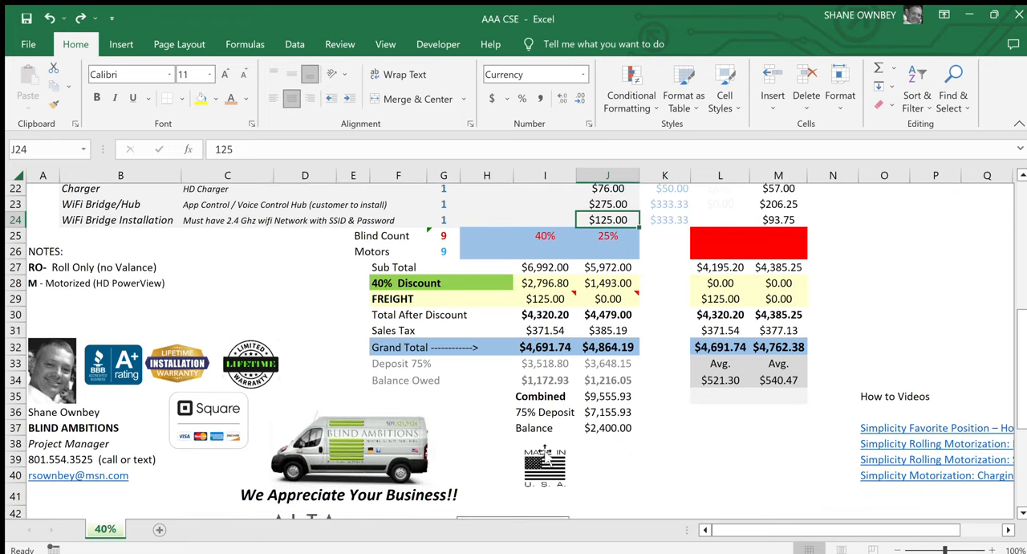
{"action": "scroll", "scroll_direction": "up", "scroll_amount": 3}
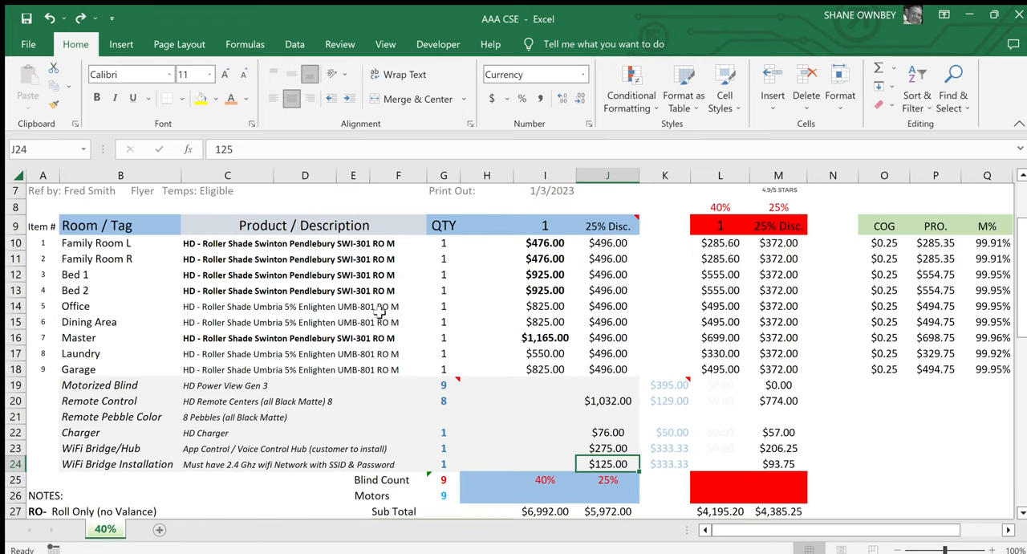
{"action": "scroll", "scroll_direction": "down", "scroll_amount": 3}
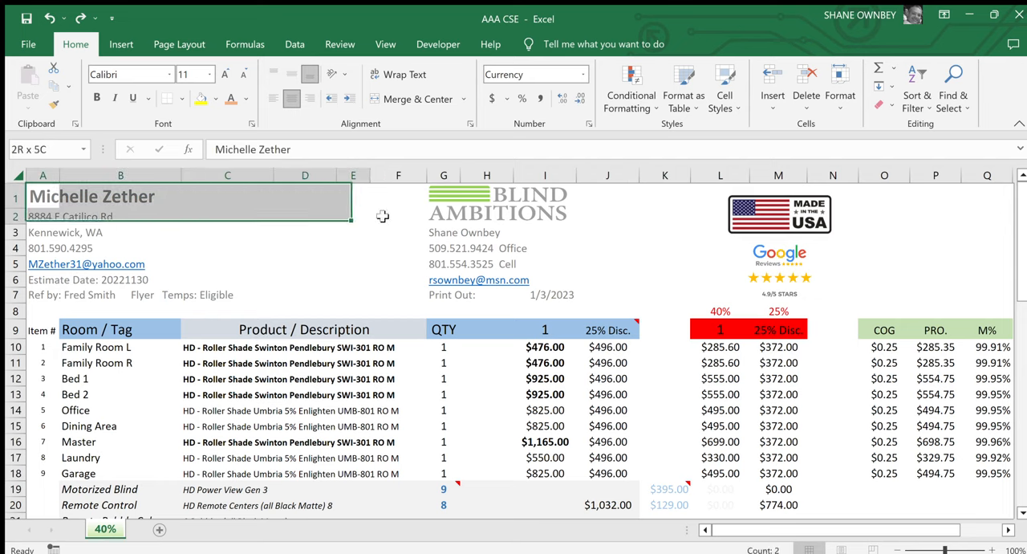
{"action": "scroll", "scroll_direction": "down", "scroll_amount": 3}
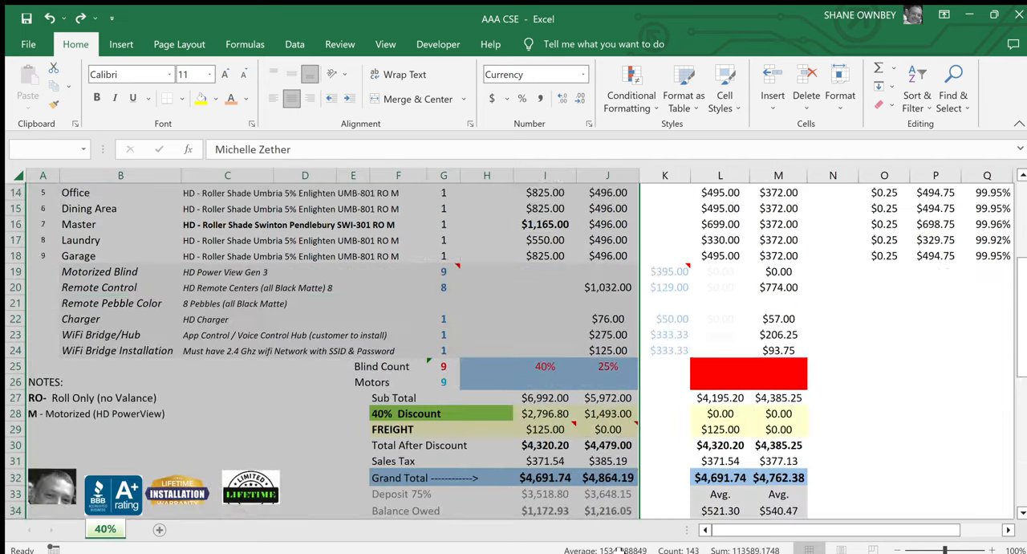
{"action": "scroll", "scroll_direction": "down", "scroll_amount": 3}
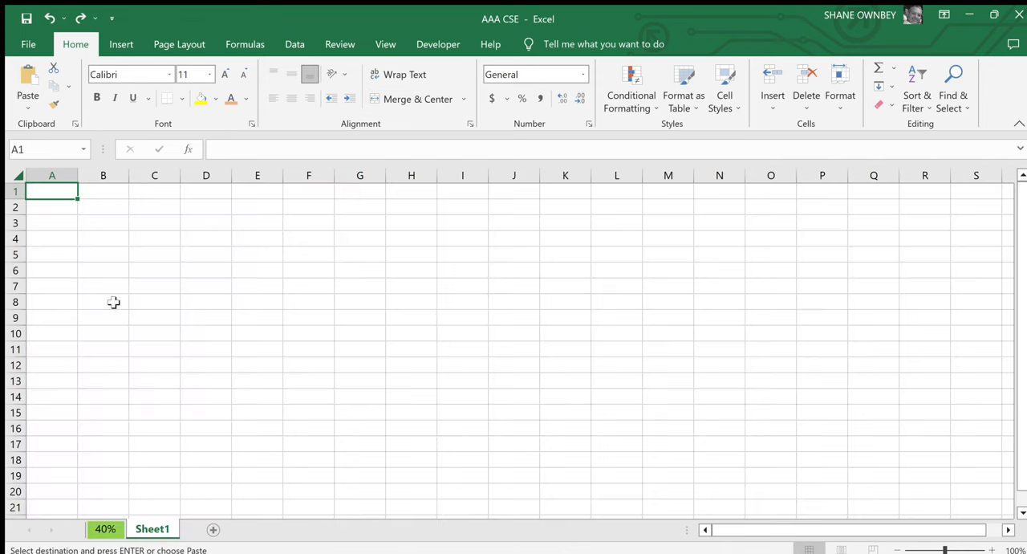
{"action": "mouse_move", "coordinate": [106, 295]}
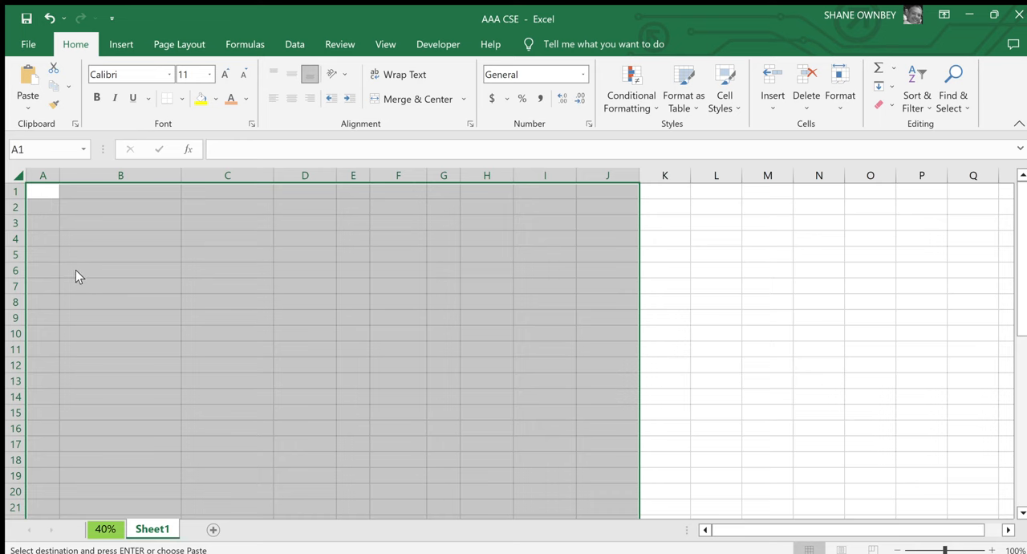
Step: Paste the copied estimate into the new sheet with Ctrl+V
{"action": "key", "text": "ctrl+v"}
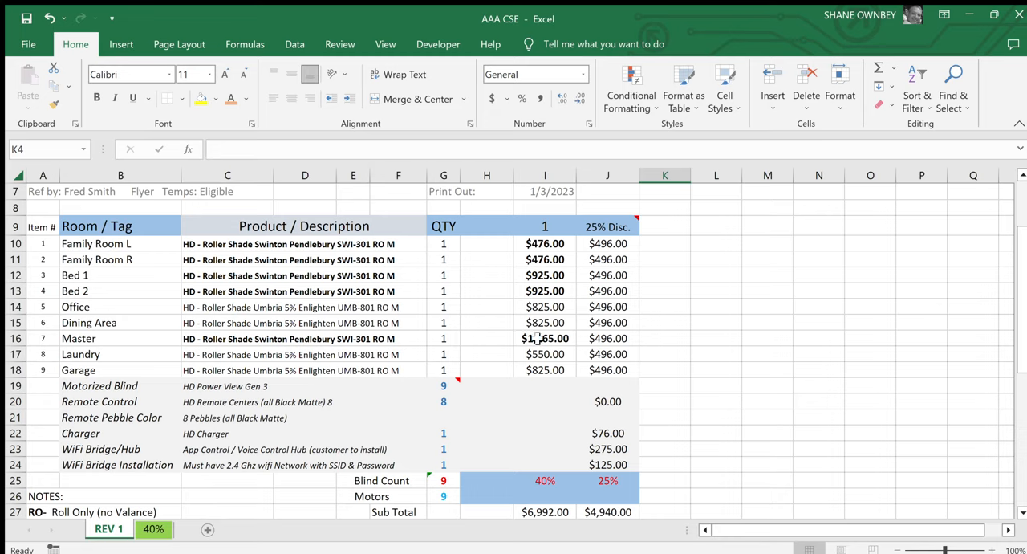
{"action": "mouse_move", "coordinate": [533, 329]}
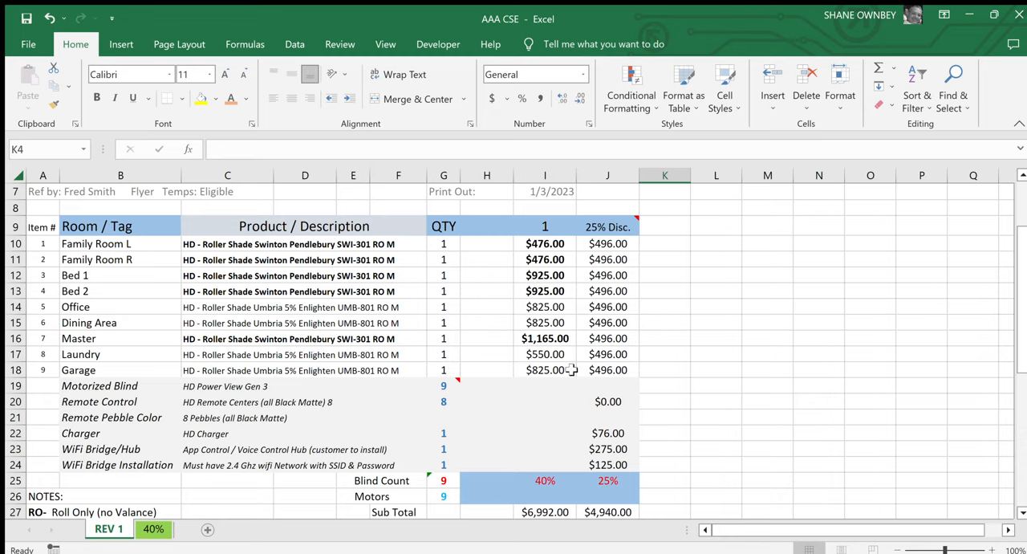
{"action": "scroll", "scroll_direction": "down", "scroll_amount": 3}
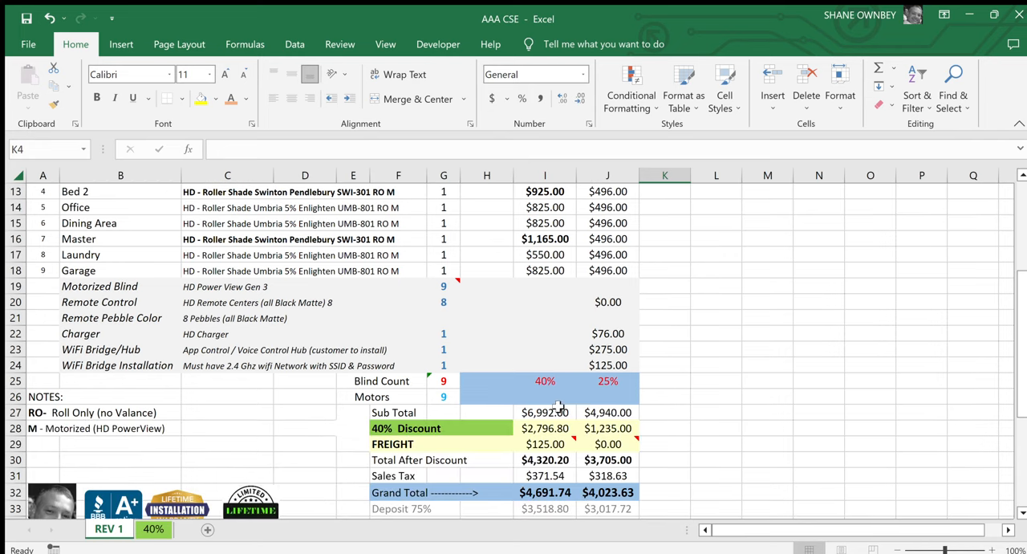
{"action": "mouse_move", "coordinate": [648, 398]}
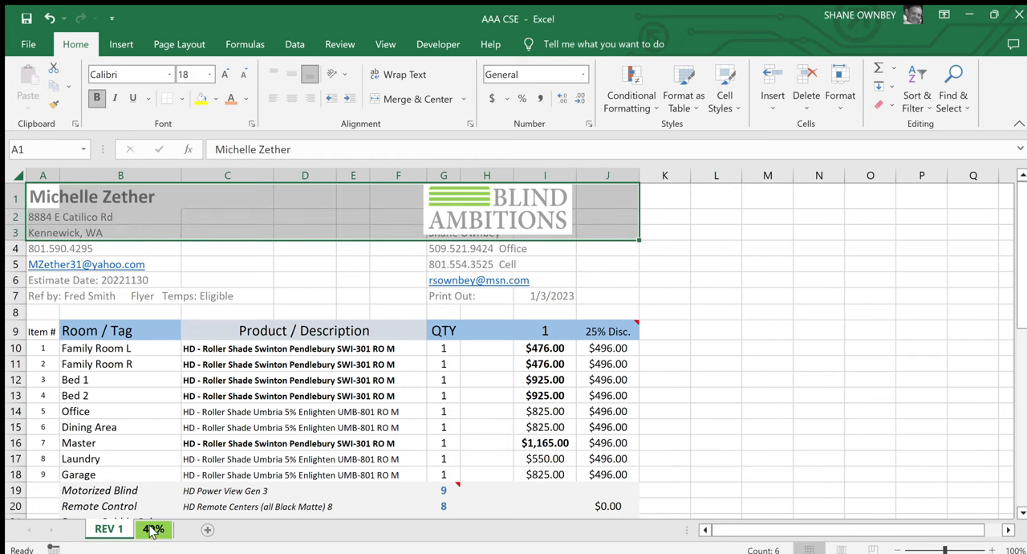
Step: Switch back to the original 40% quote sheet
{"action": "left_click", "coordinate": [154, 526]}
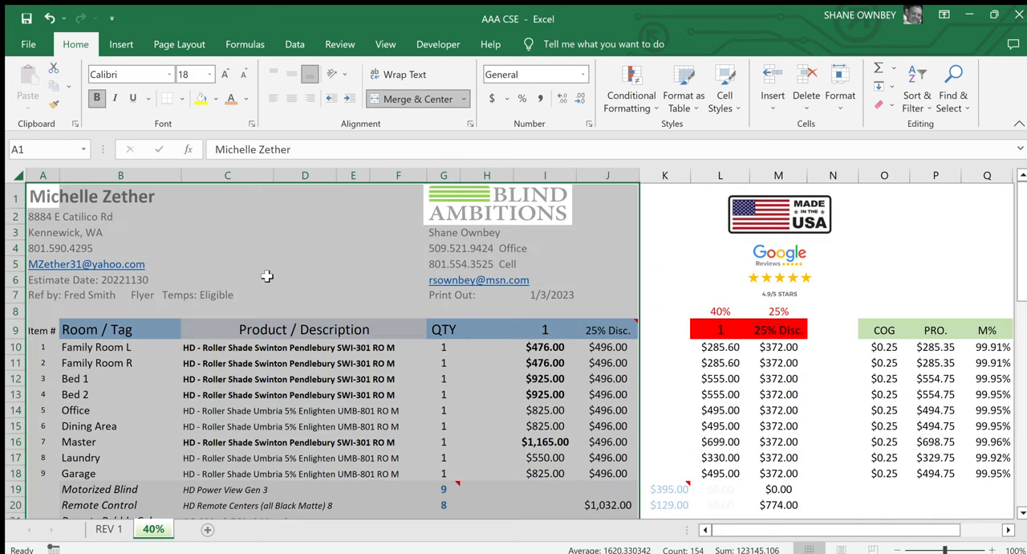
{"action": "mouse_move", "coordinate": [9, 45]}
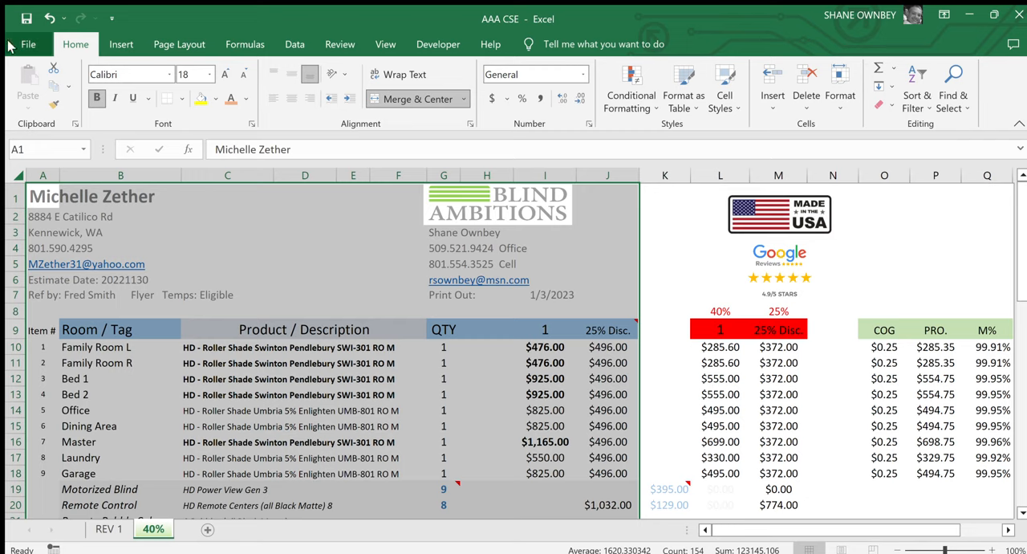
{"action": "mouse_move", "coordinate": [220, 191]}
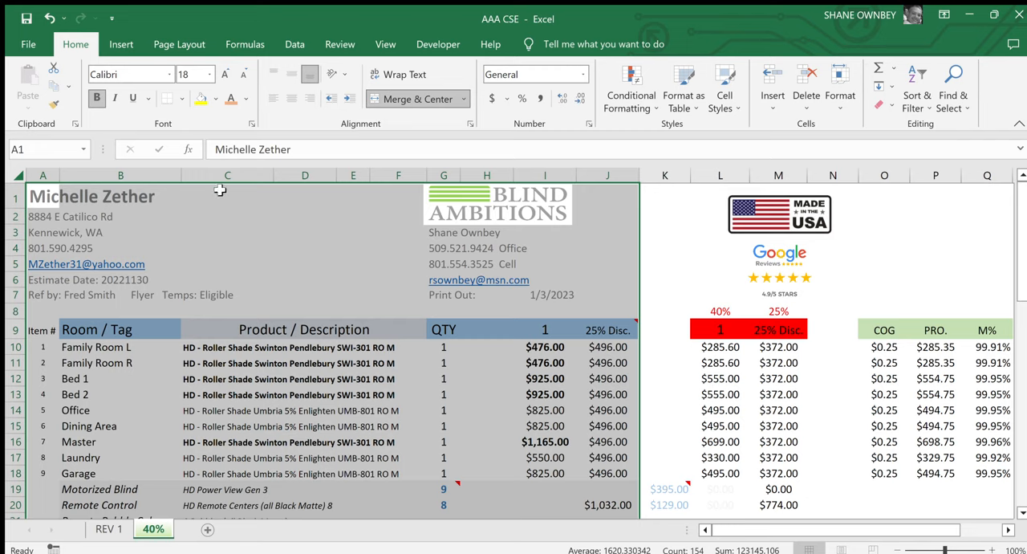